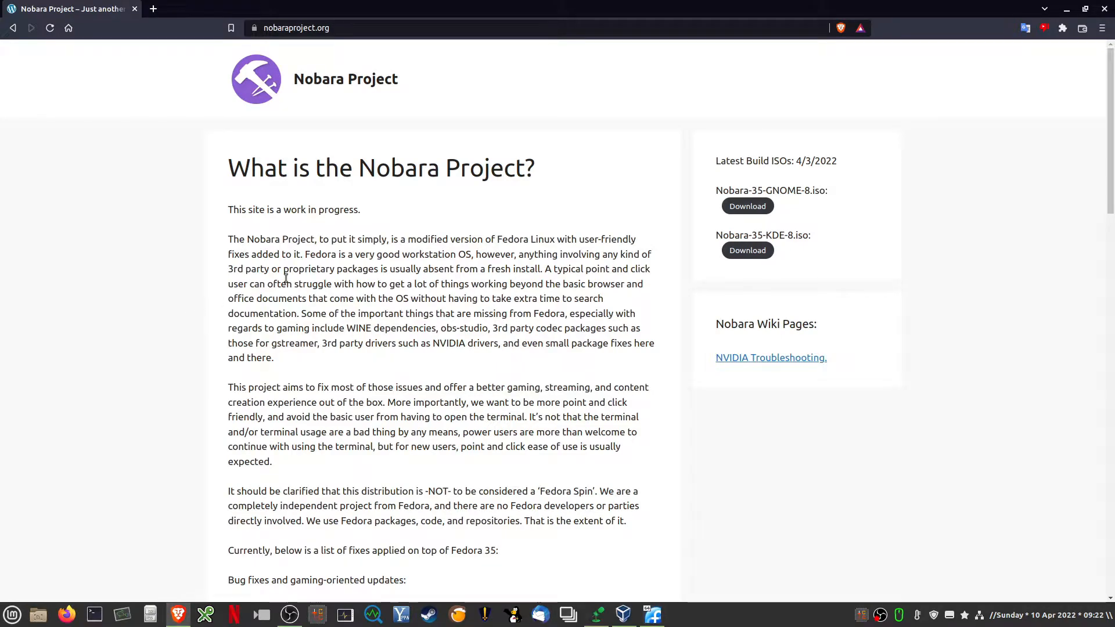
- Scroll the nobaraproject.org page down into its list of fixes
double_click(399, 168)
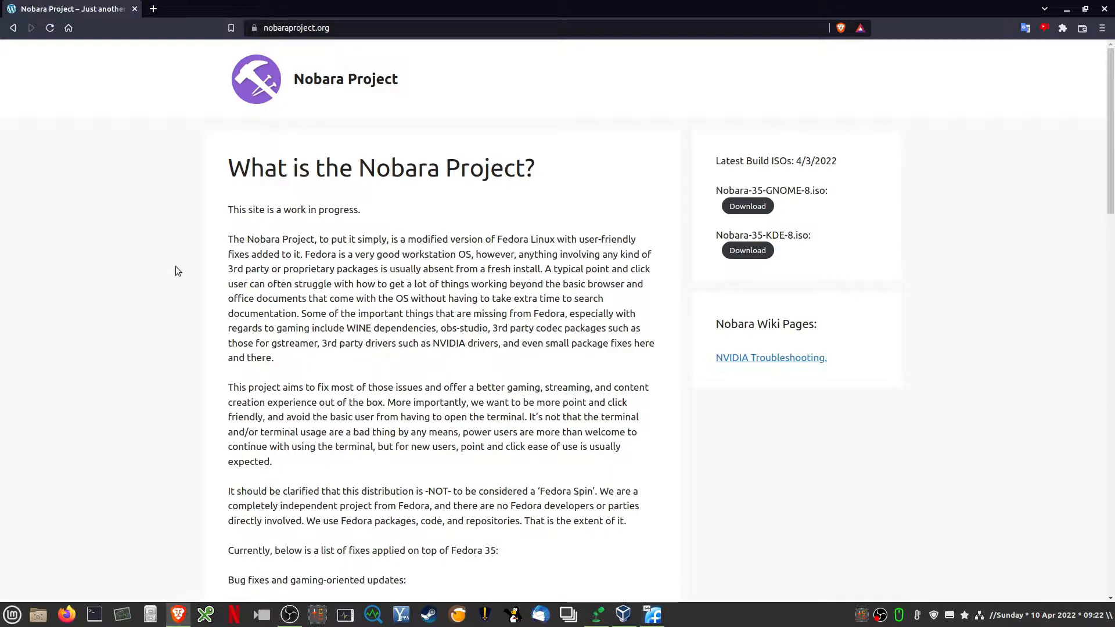
mouse_move(188, 269)
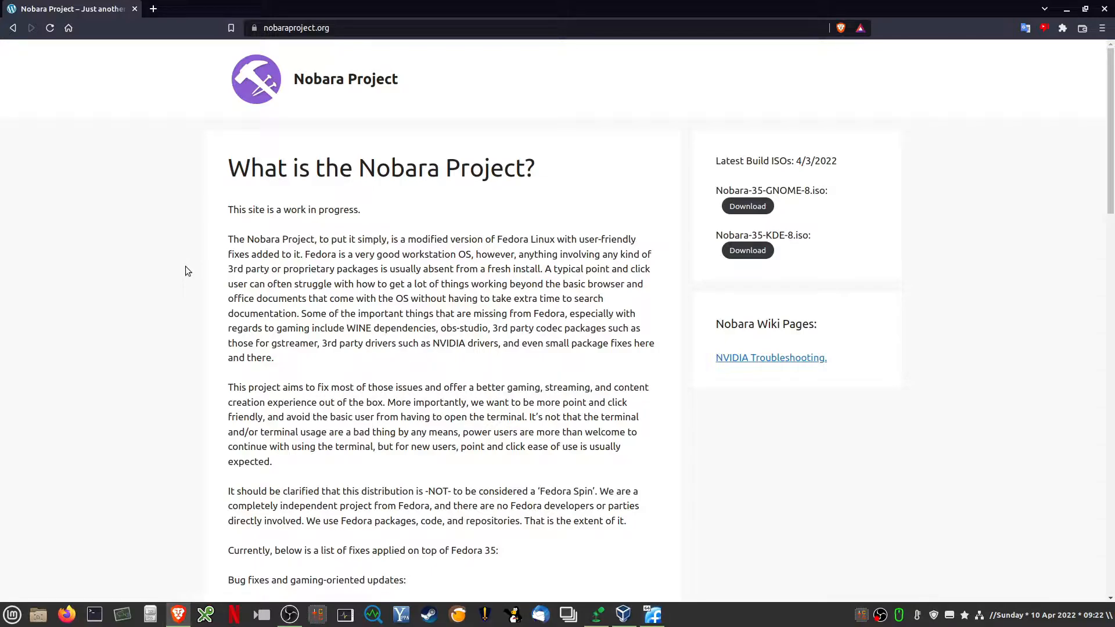
mouse_move(184, 278)
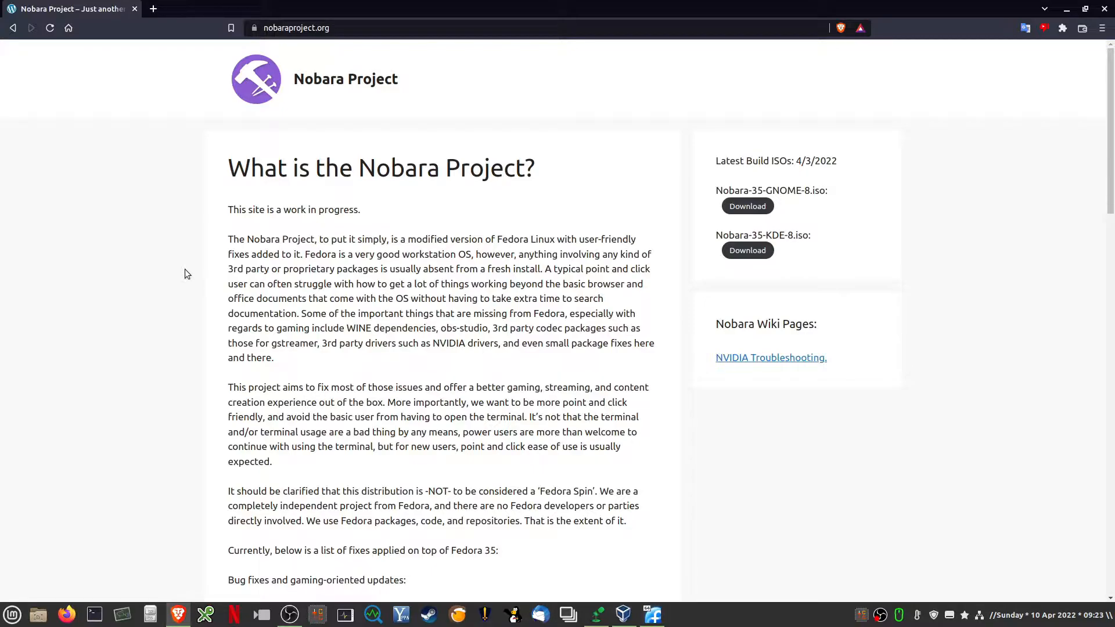
mouse_move(188, 302)
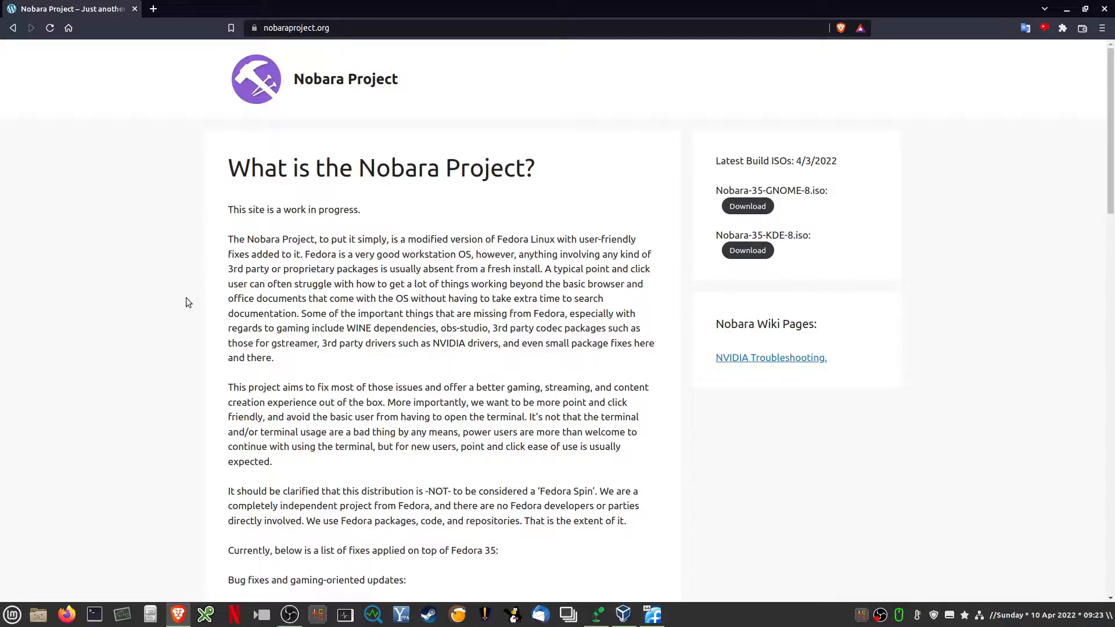
mouse_move(190, 307)
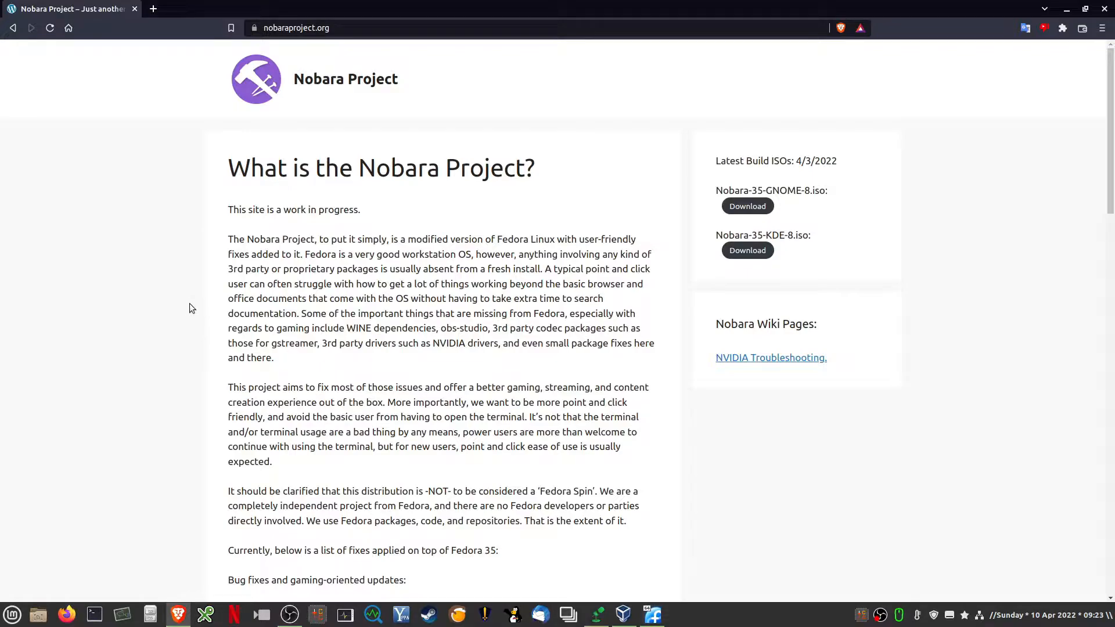
mouse_move(178, 304)
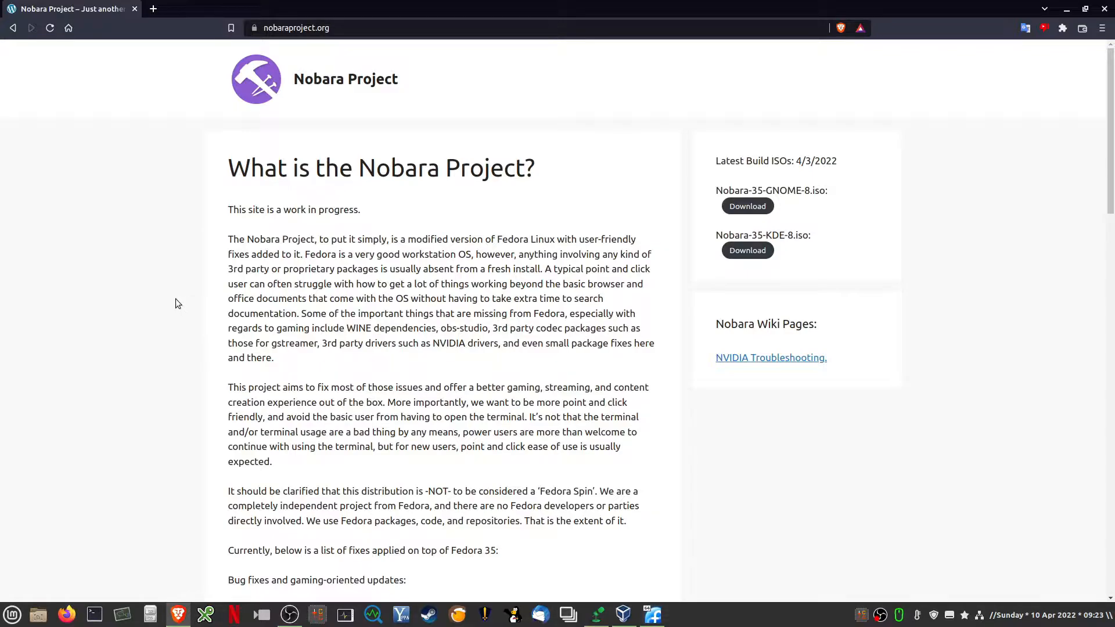
mouse_move(180, 297)
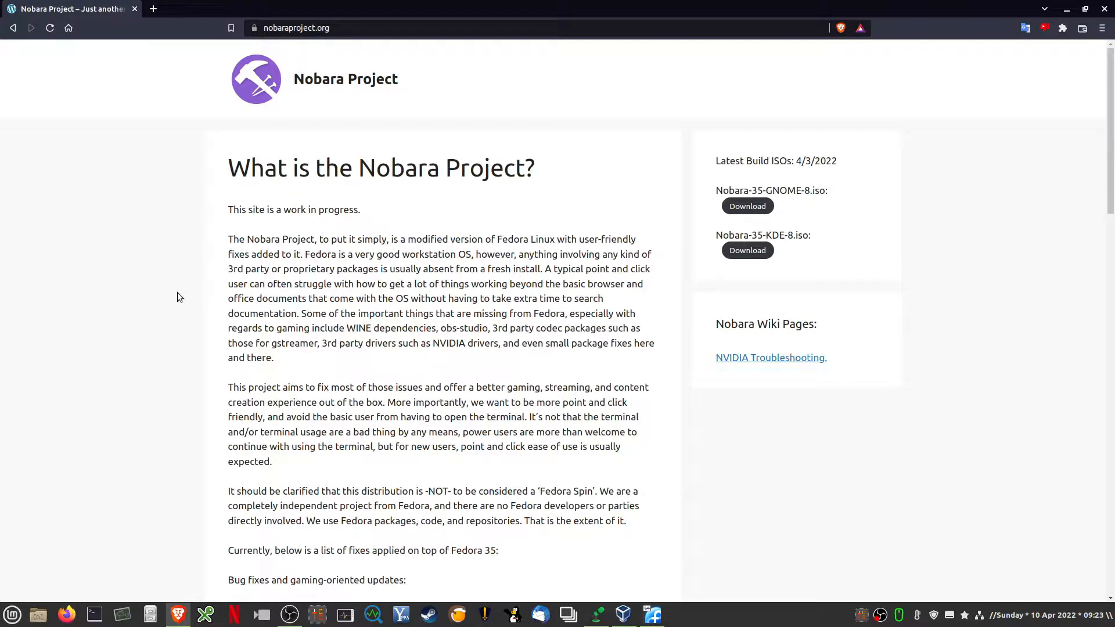
scroll("down", 3)
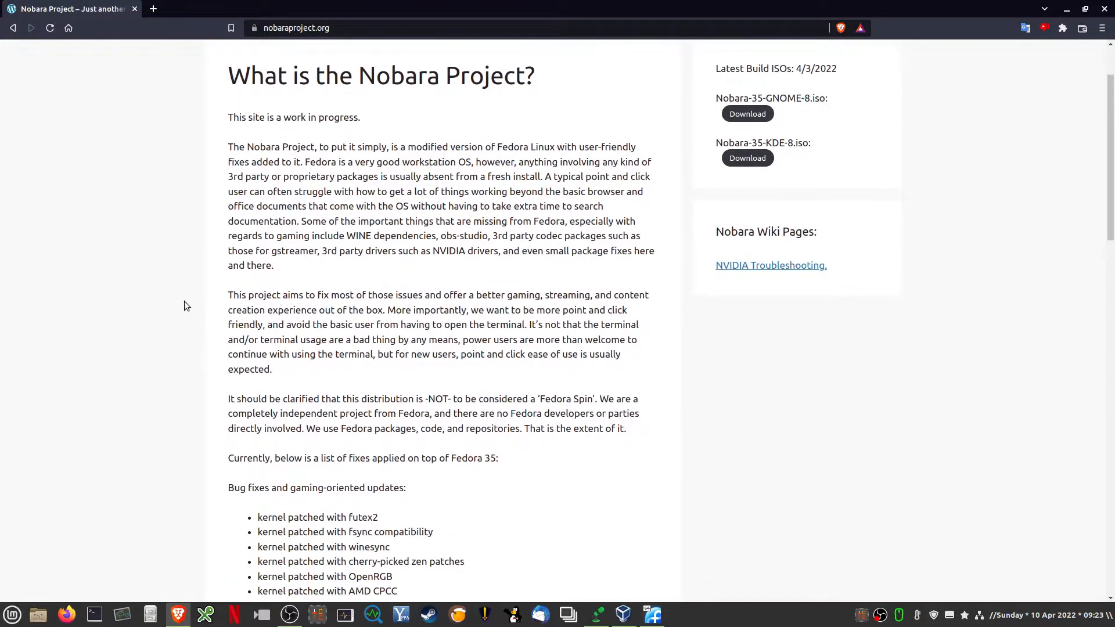
scroll("down", 3)
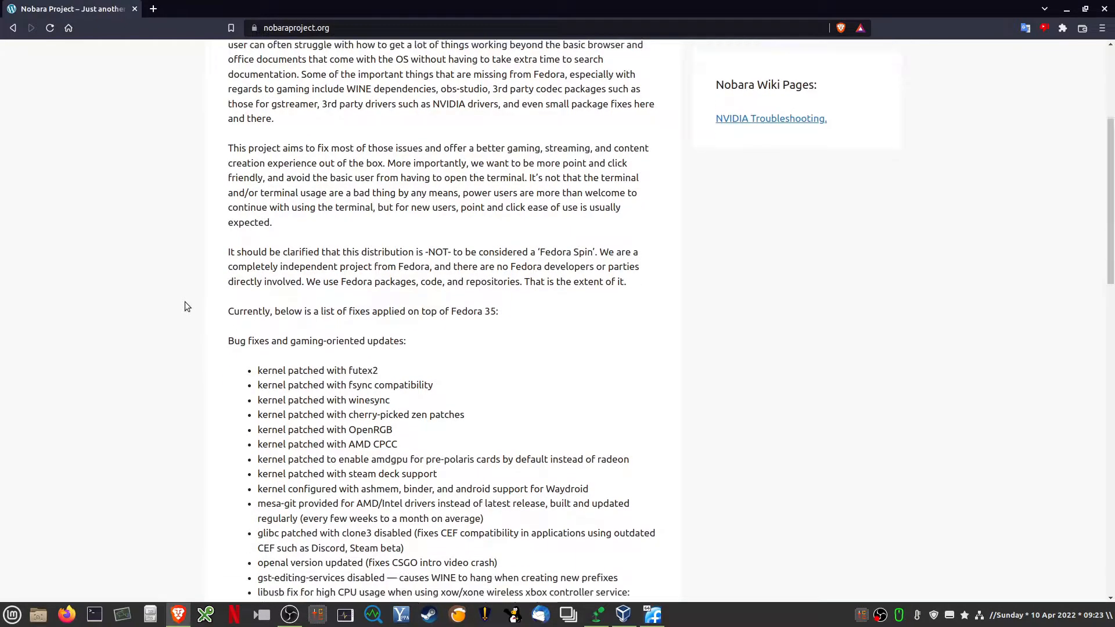
scroll("down", 3)
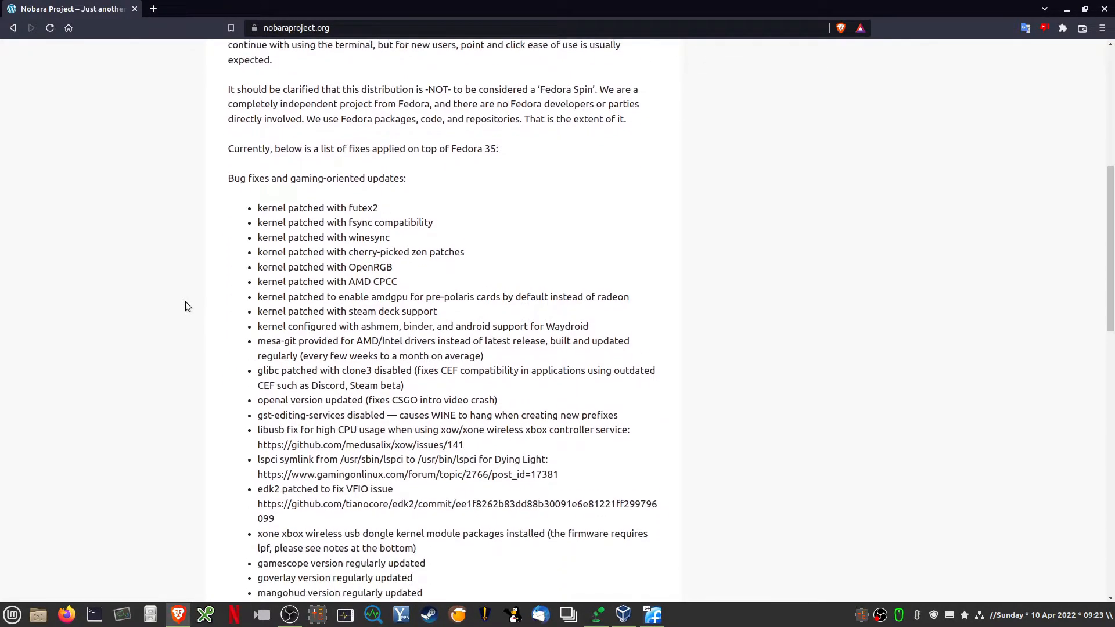
scroll("down", 3)
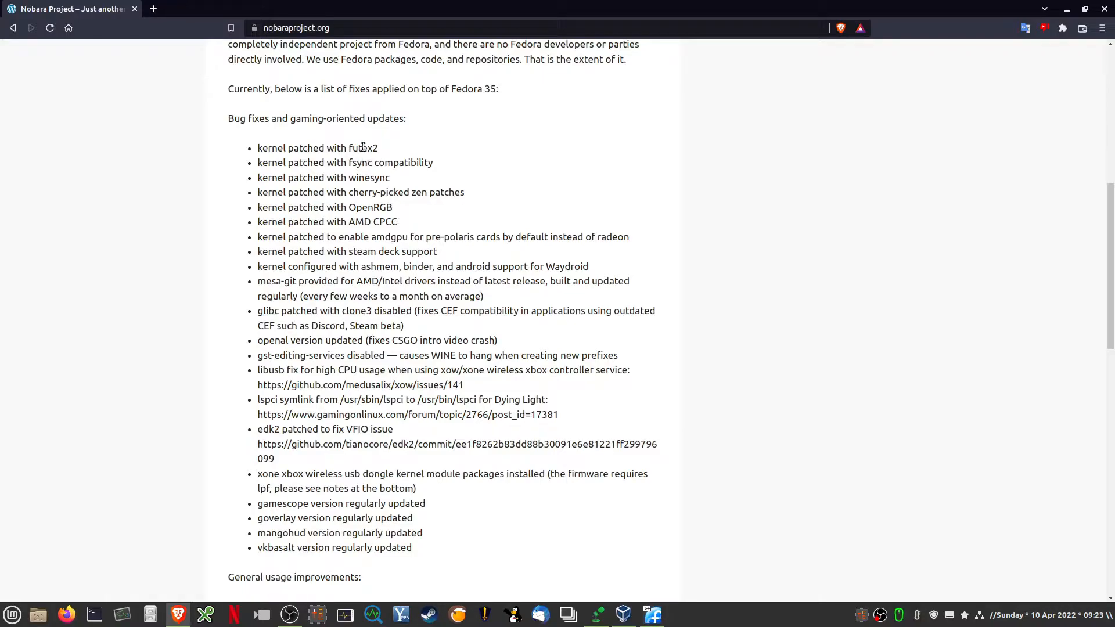
mouse_move(400, 219)
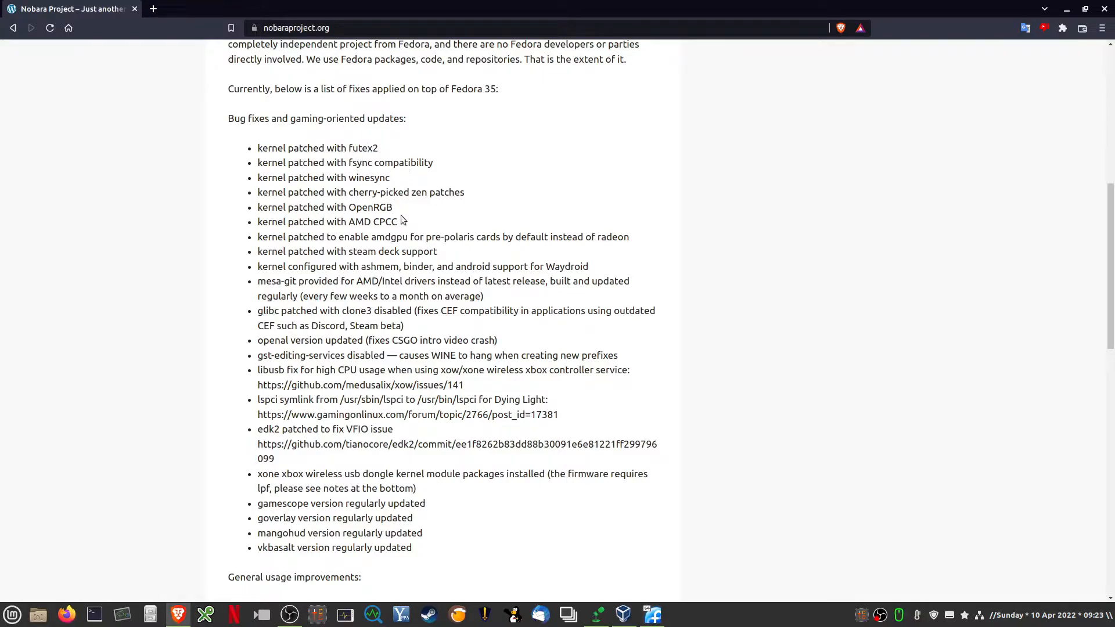
mouse_move(418, 219)
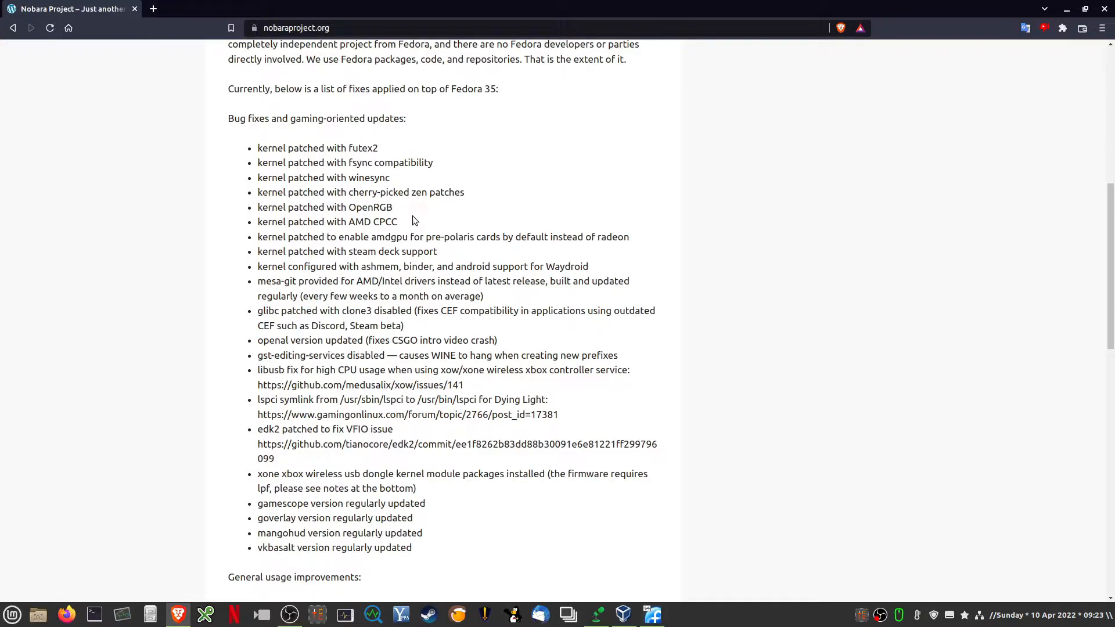
- Continue scrolling through the usage improvements, roadmap and repository sources
scroll("down", 3)
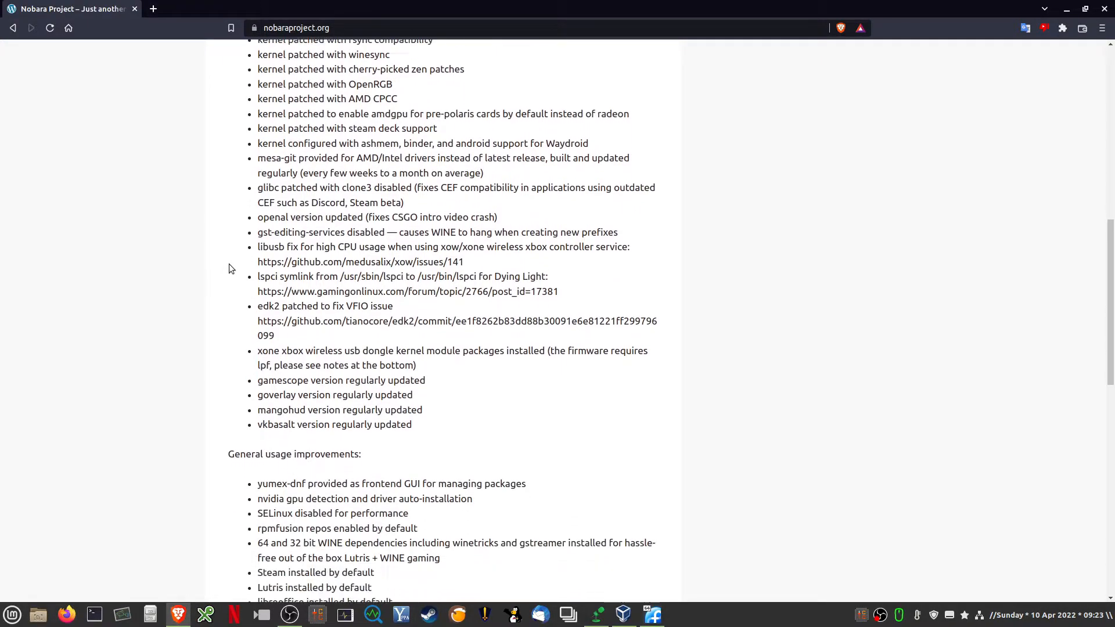
scroll("down", 3)
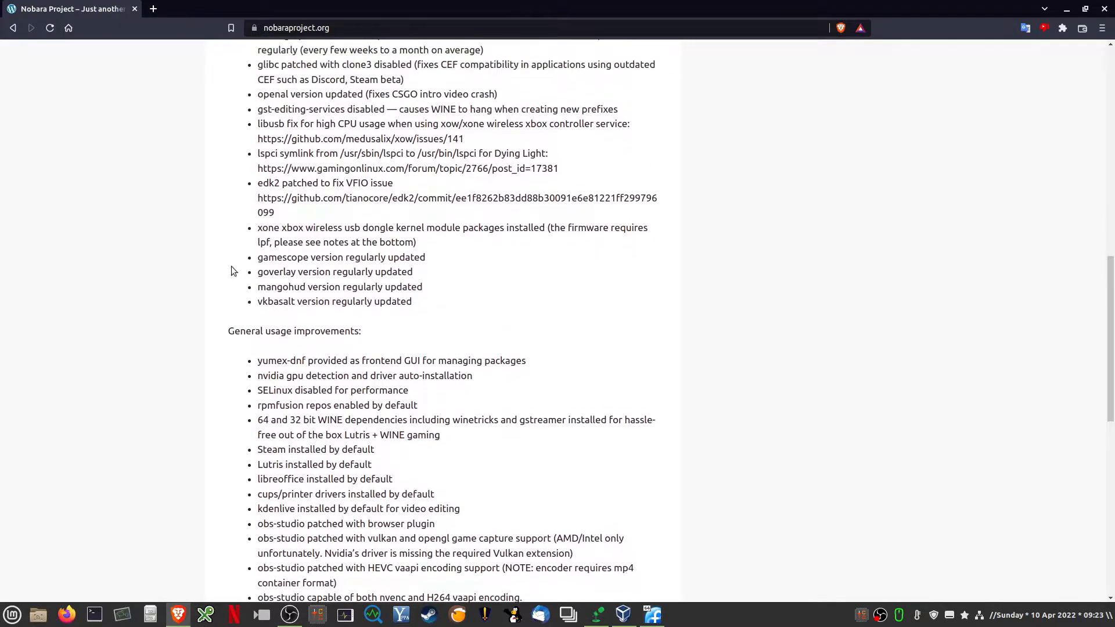
scroll("up", 3)
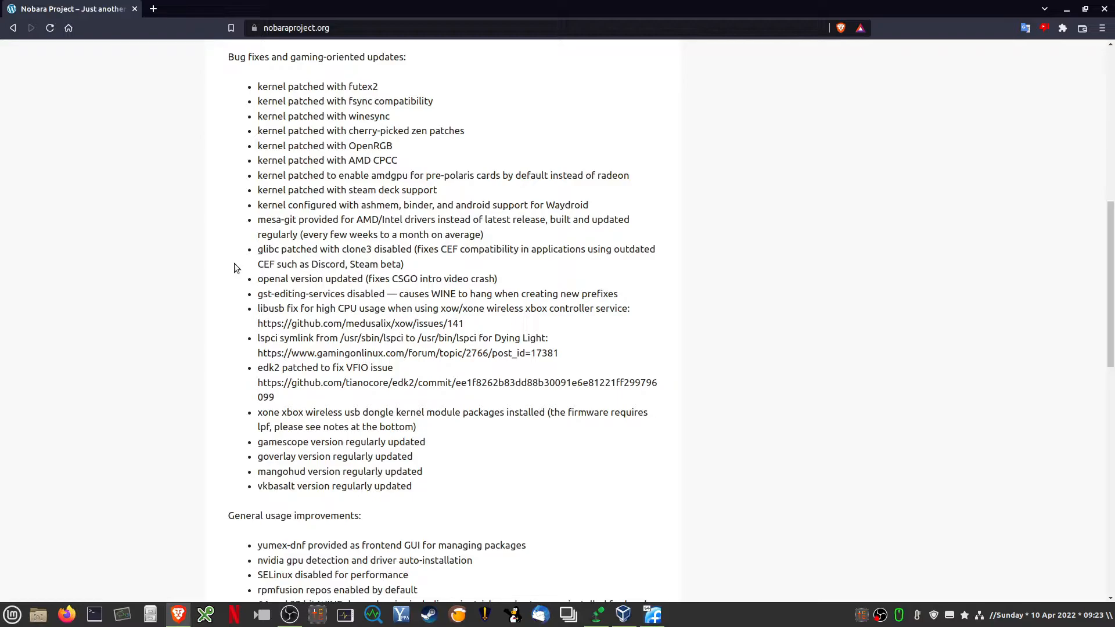
scroll("down", 3)
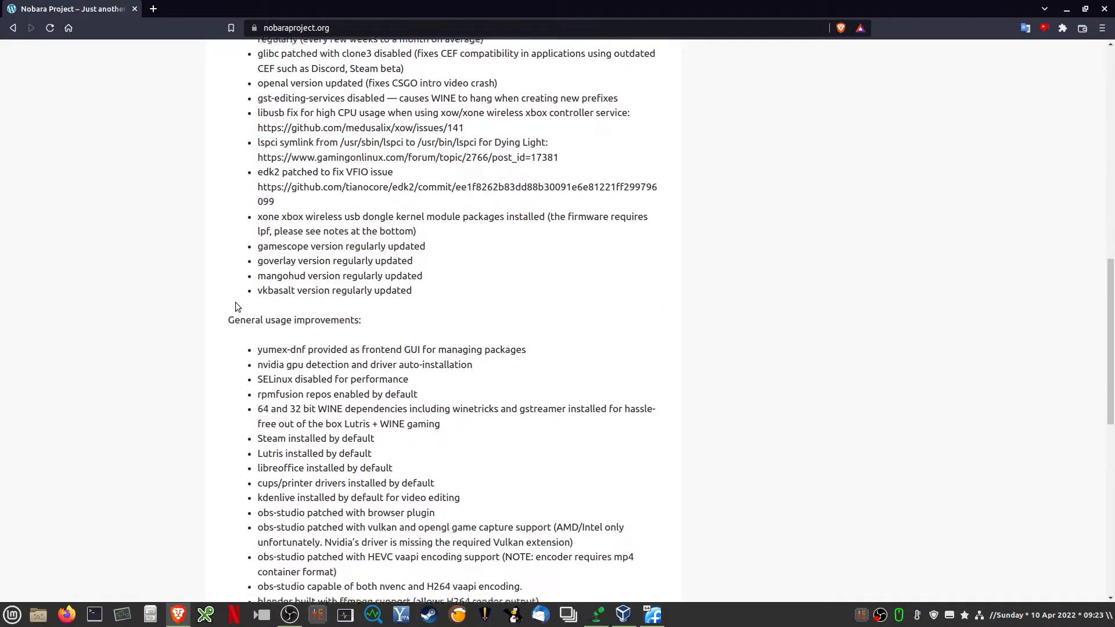
scroll("down", 3)
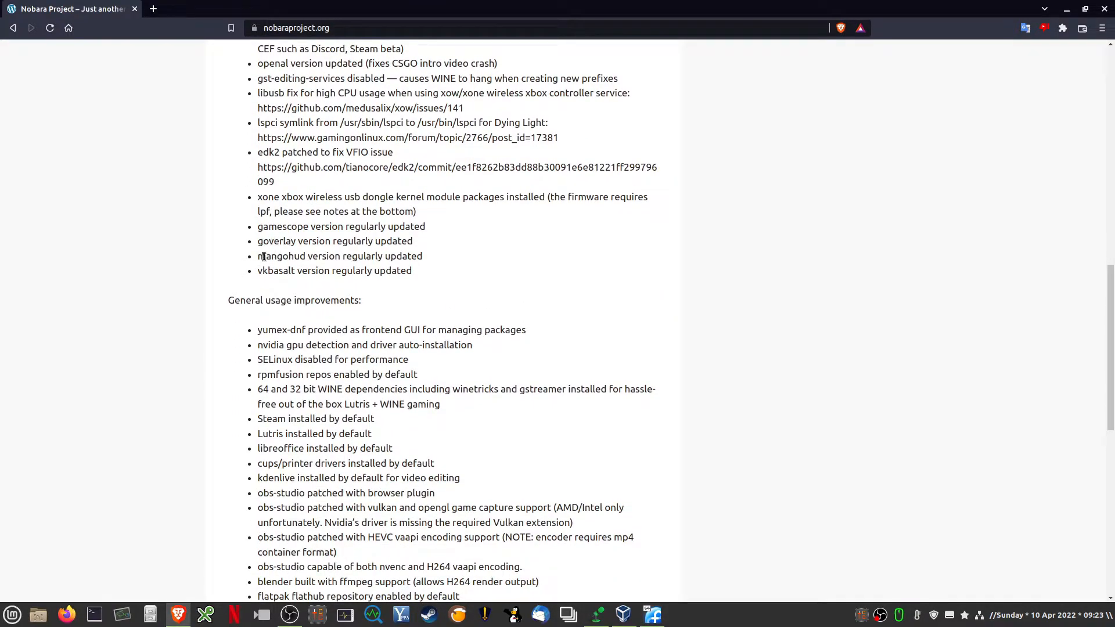
scroll("down", 3)
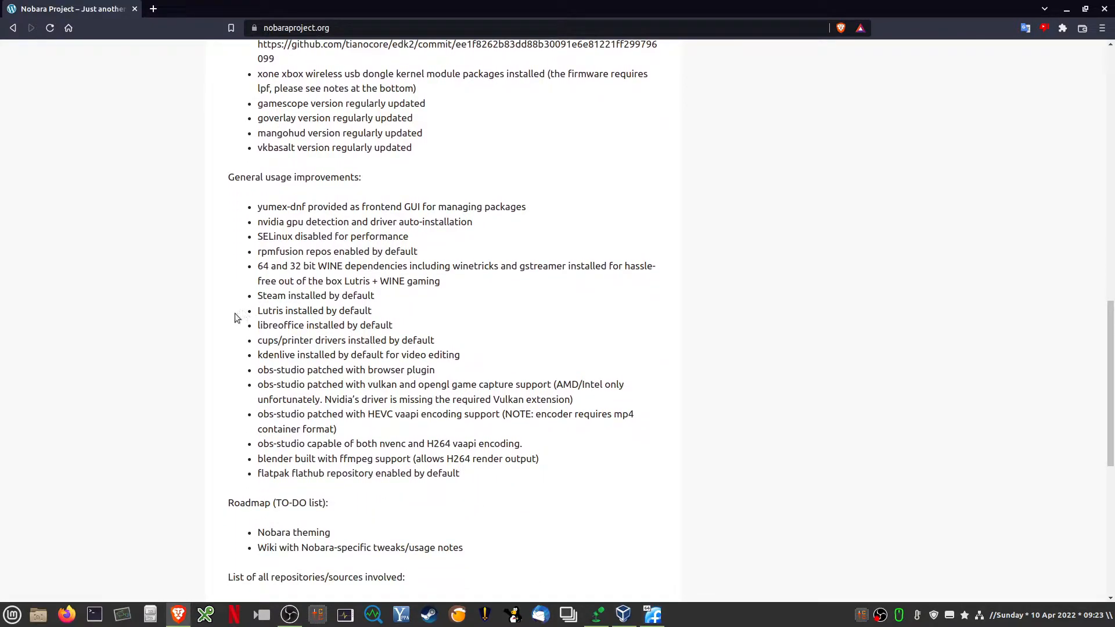
scroll("down", 3)
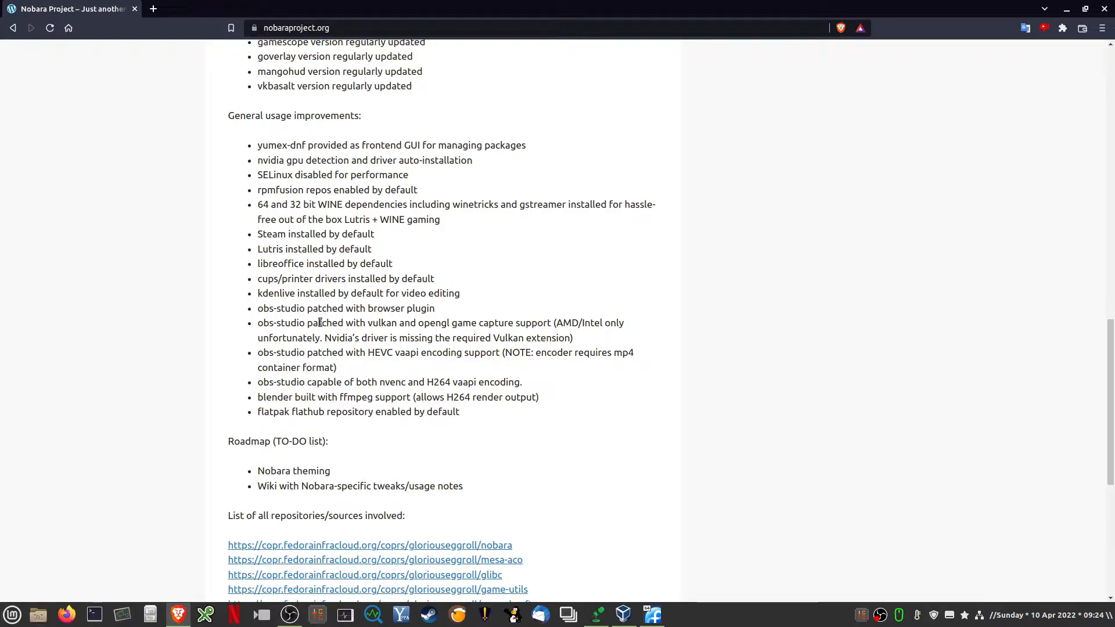
scroll("down", 3)
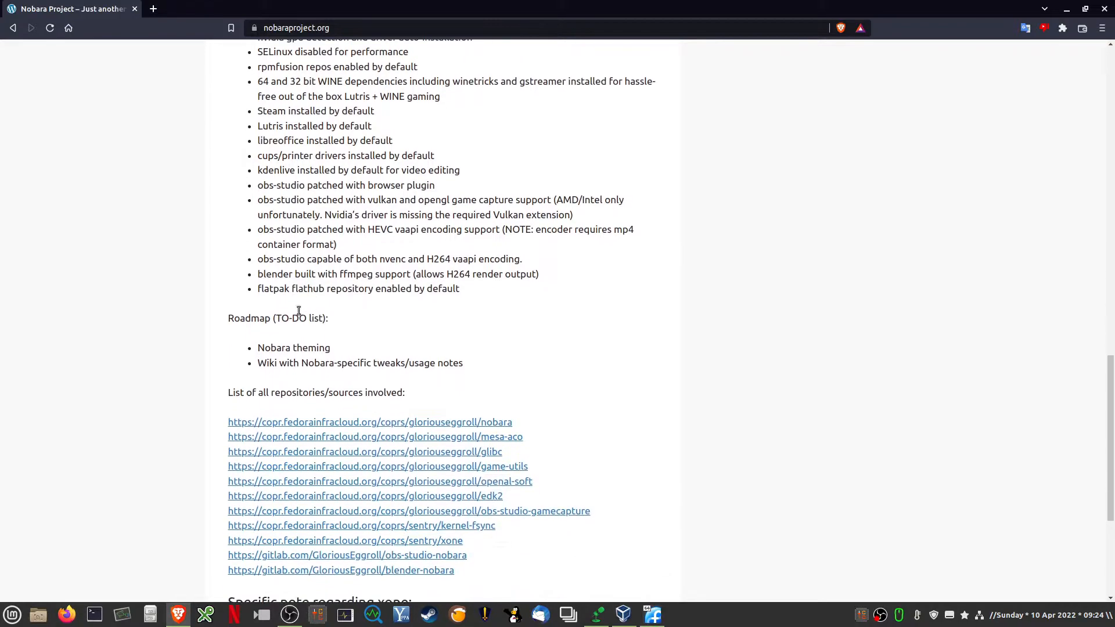
scroll("down", 3)
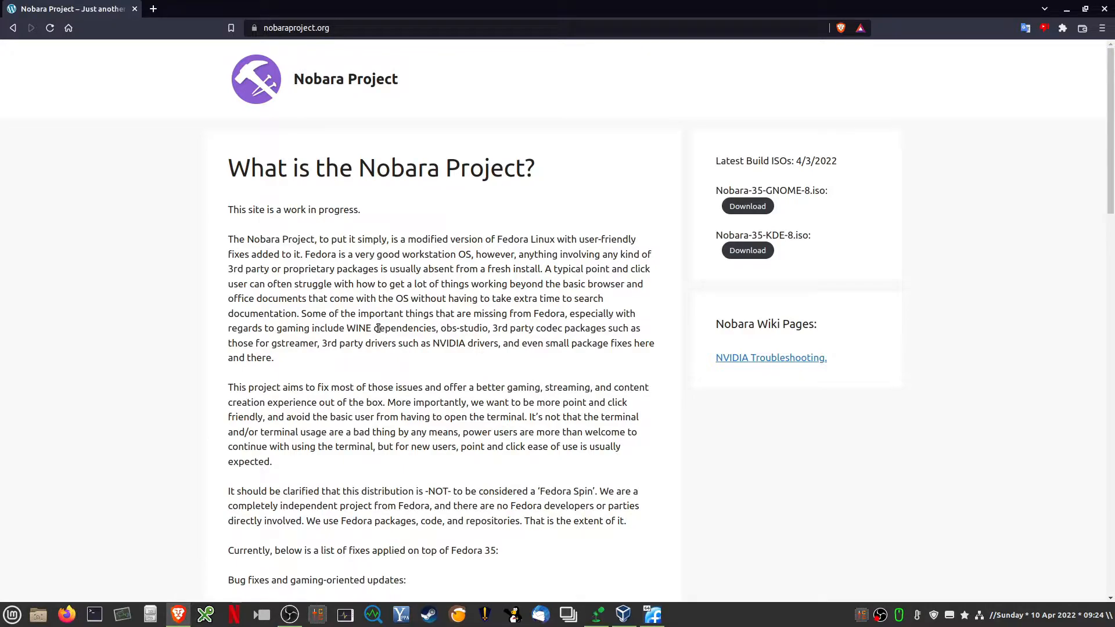
mouse_move(640, 545)
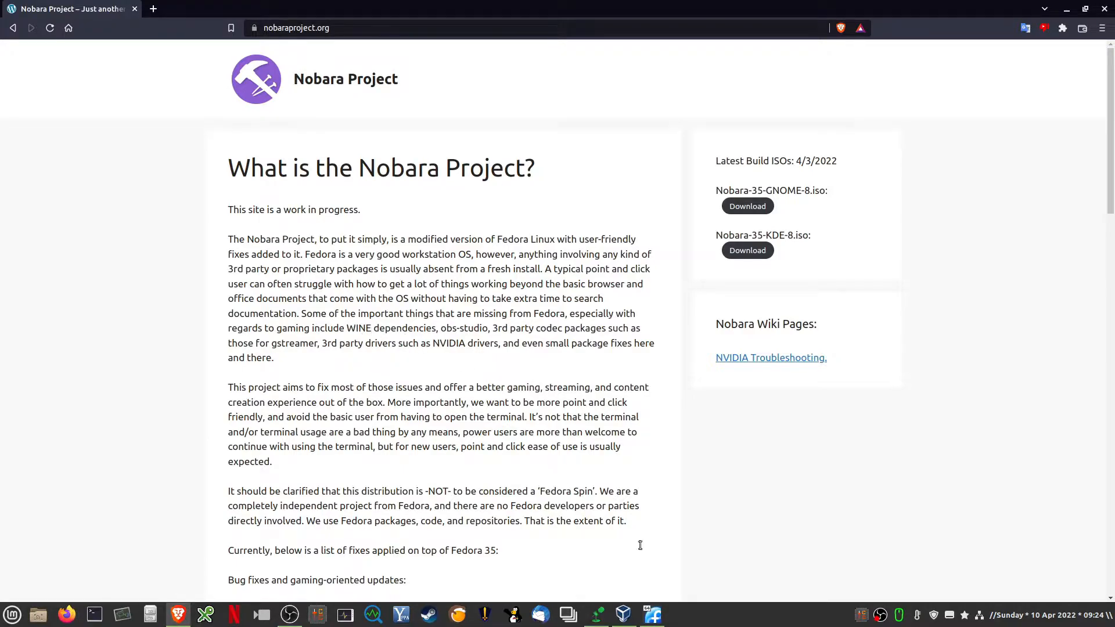
mouse_move(650, 614)
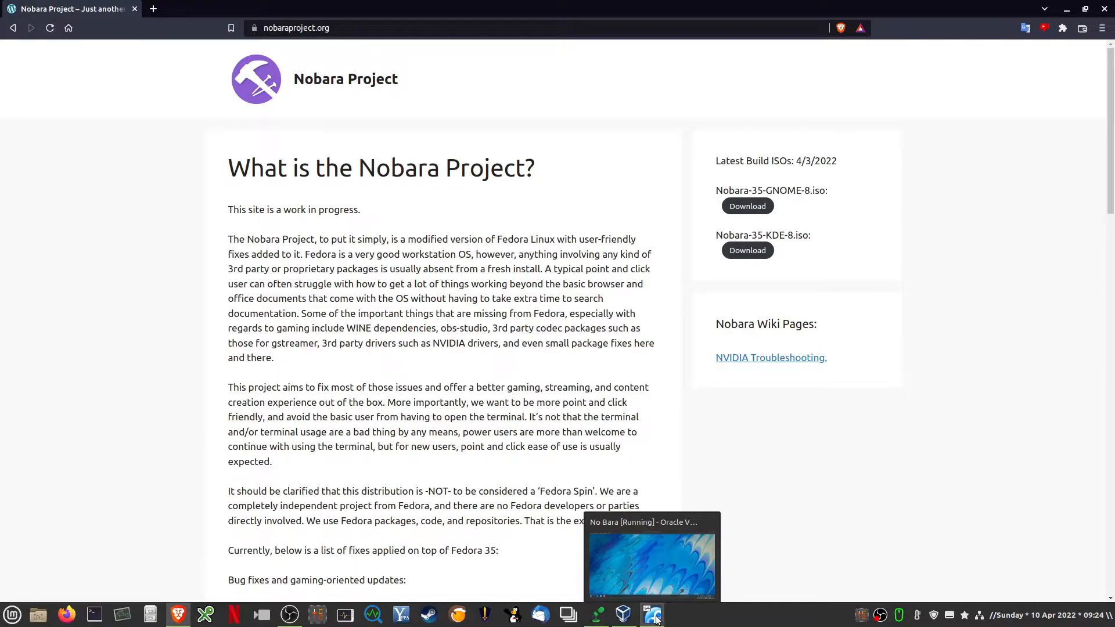
- Bring the running 'No Bara' VirtualBox VM window to the front from the host taskbar
left_click(652, 614)
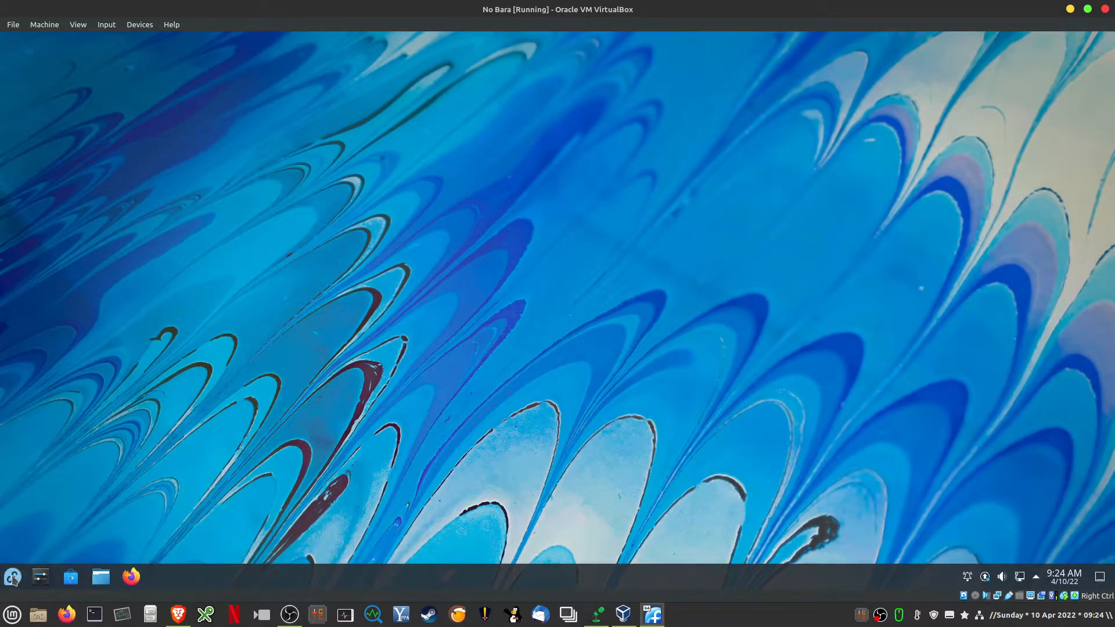
- Open the KDE launcher in the guest and browse the Games and Administration categories
left_click(13, 577)
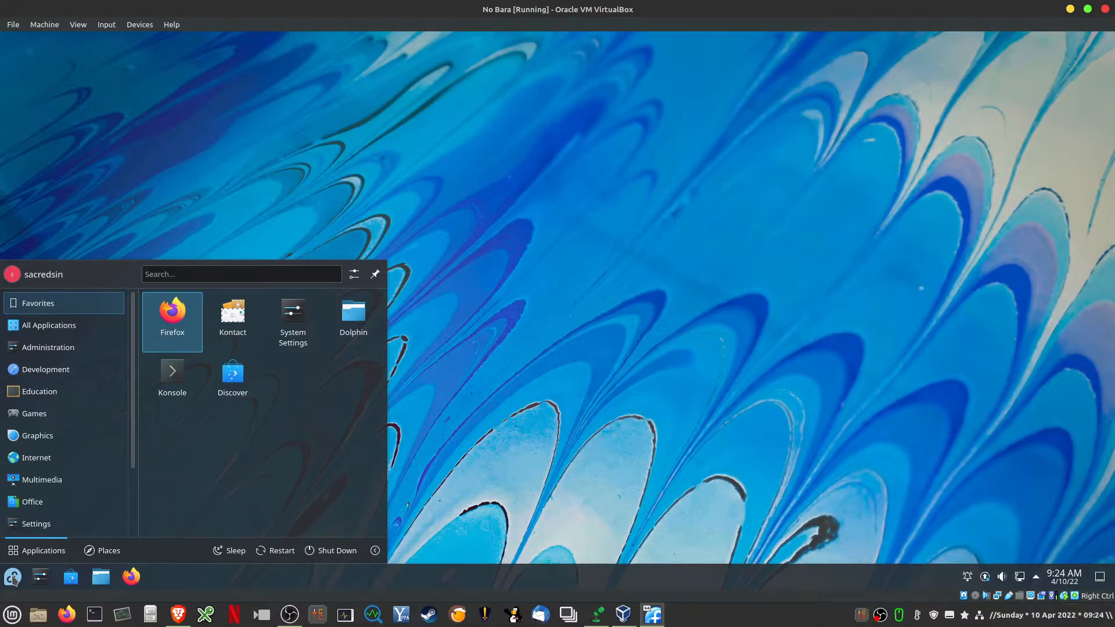
left_click(34, 413)
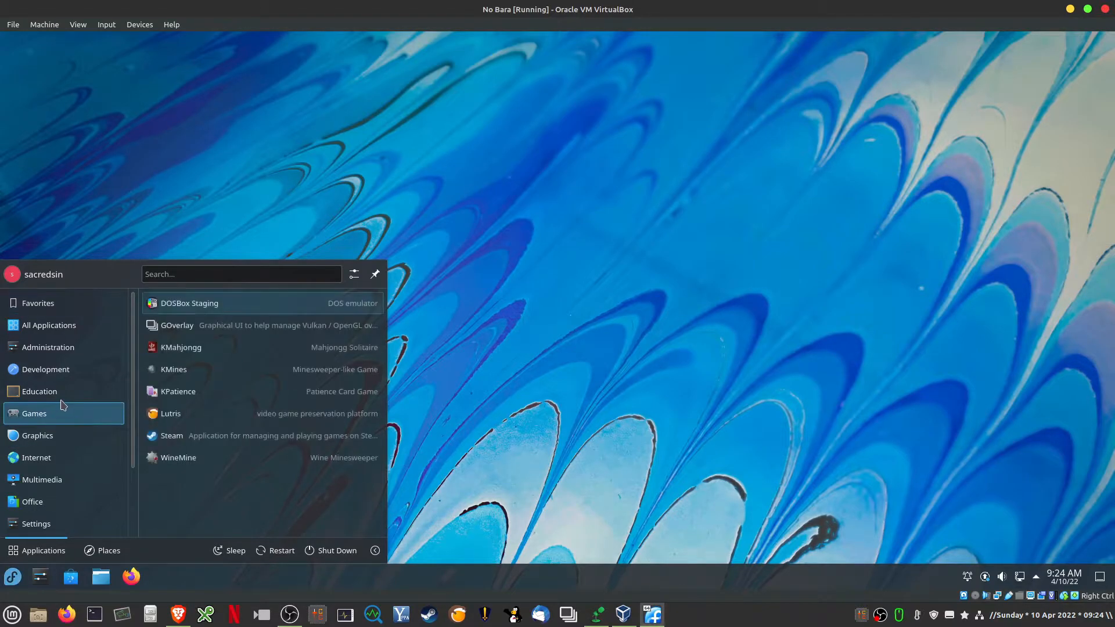
left_click(47, 347)
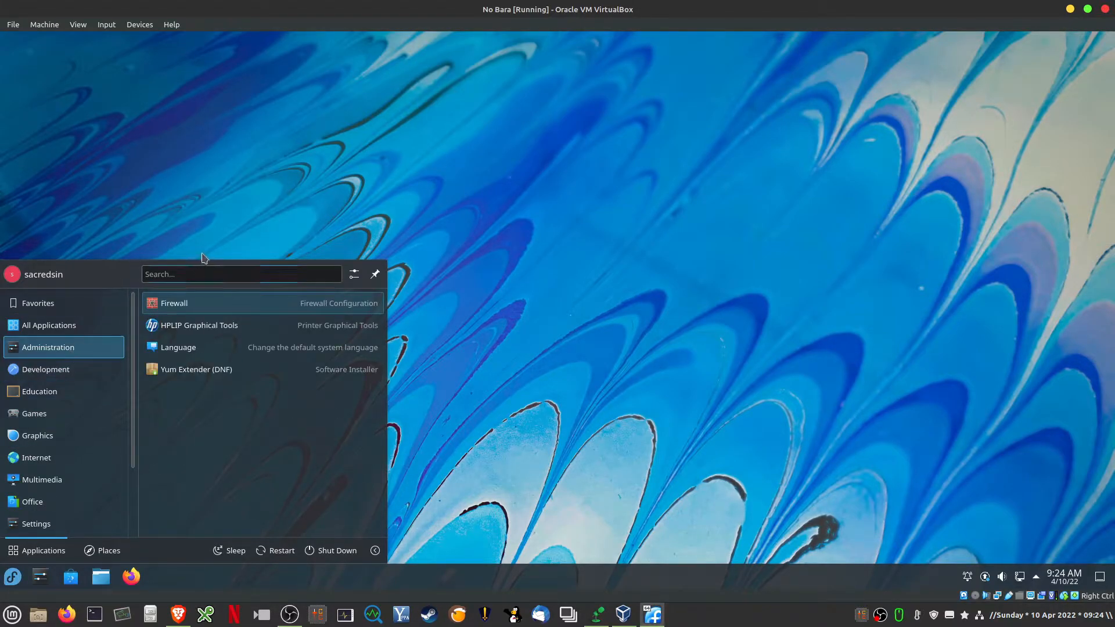
- Search the launcher for 'term' and launch Konsole
type("t")
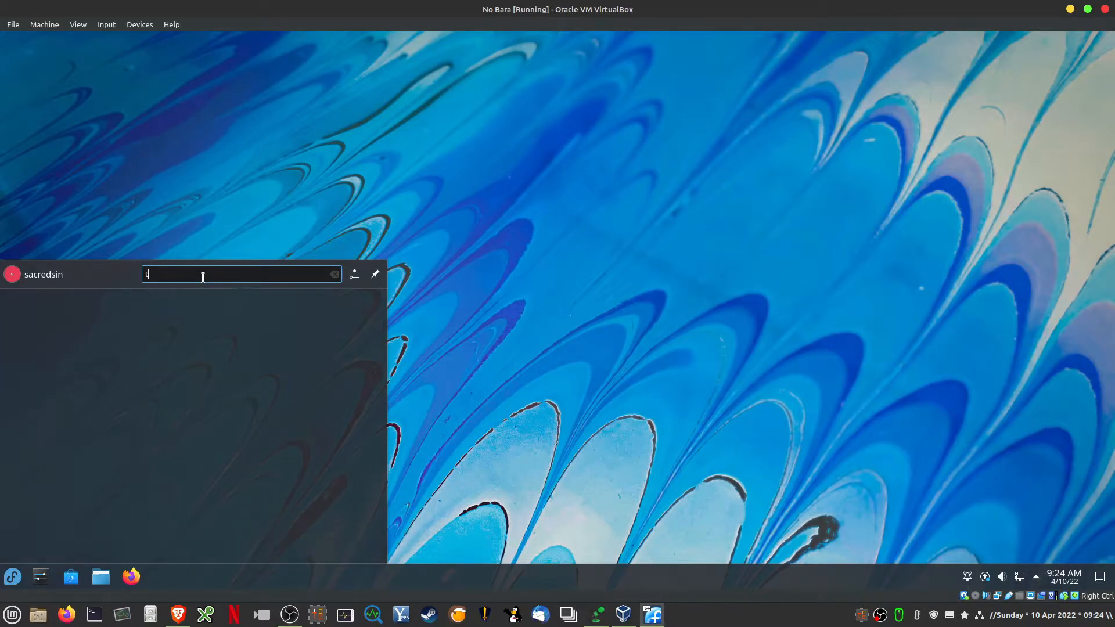
type("erm")
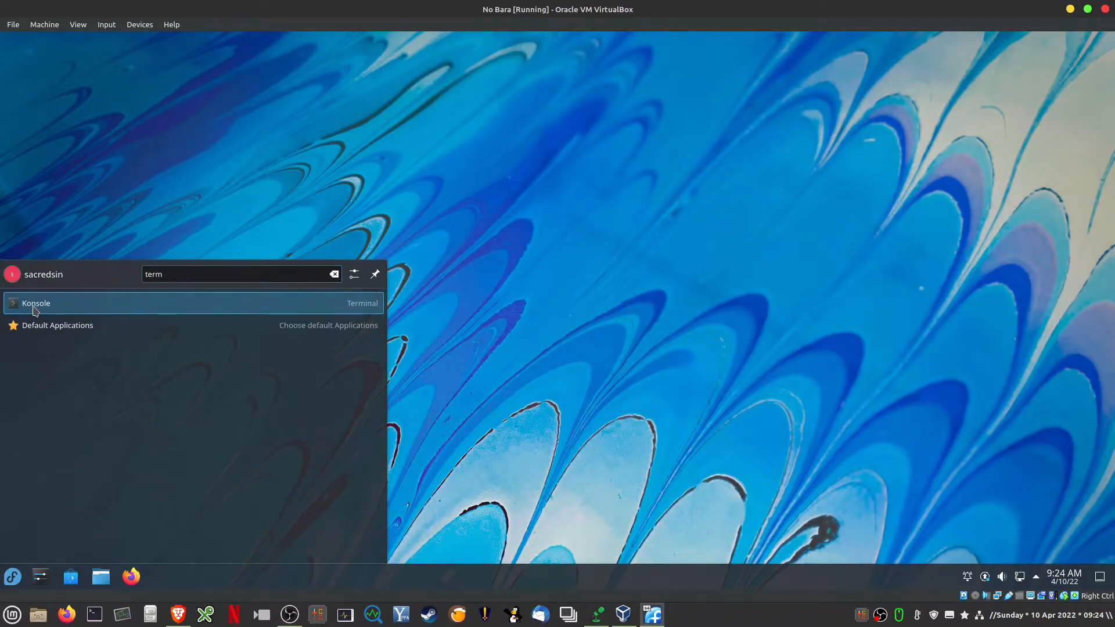
left_click(35, 303)
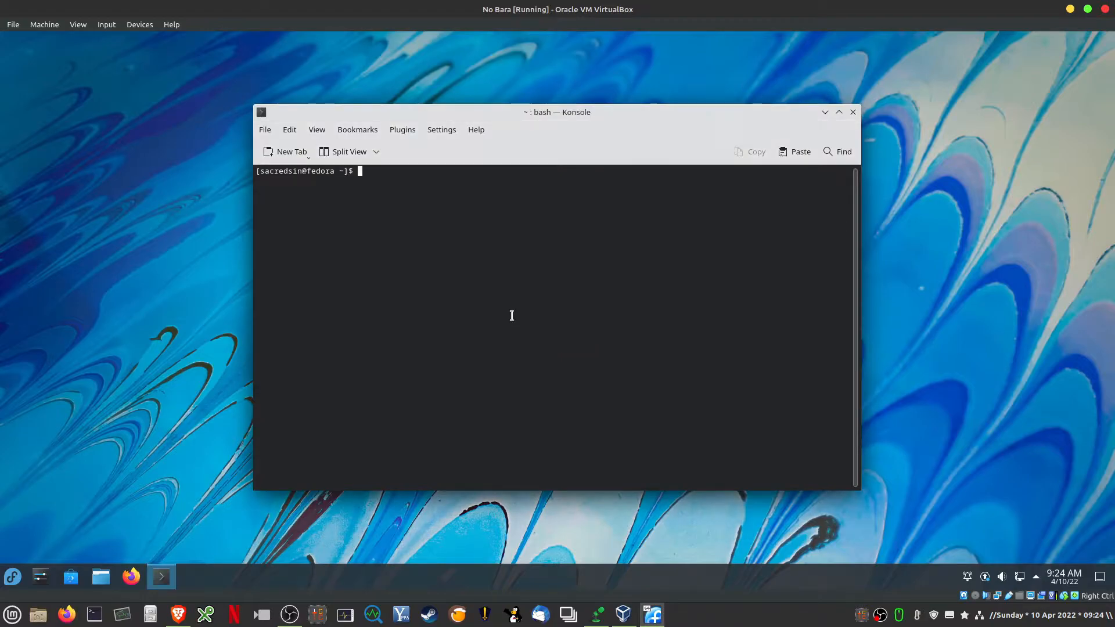
- Run neofetch to show the Fedora 35 KDE Plasma system summary, then close Konsole
type("neofe")
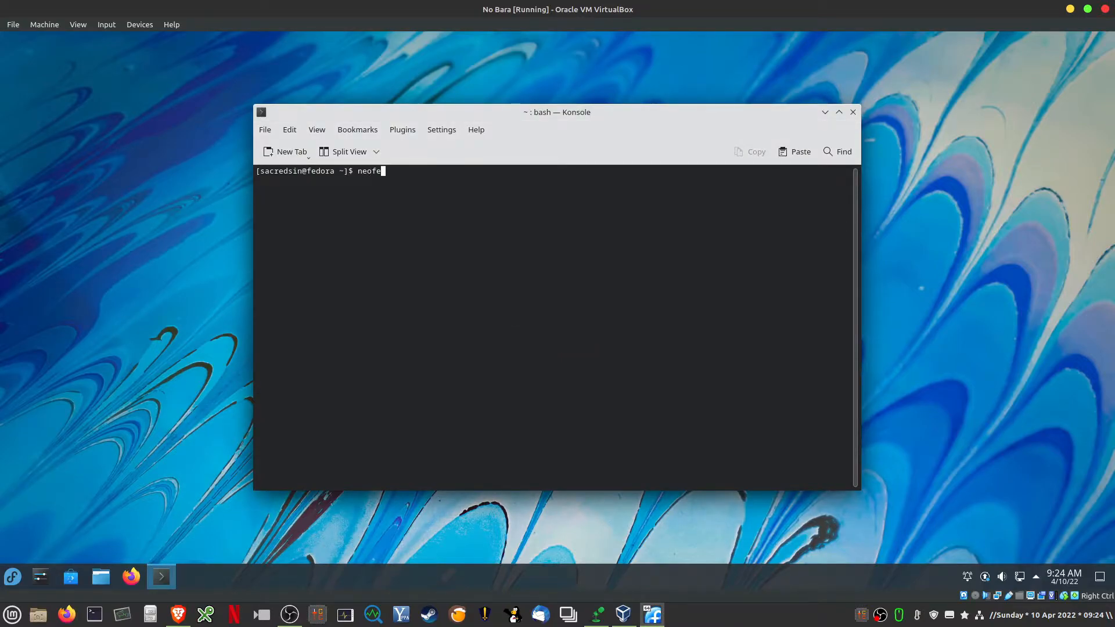
type("tch")
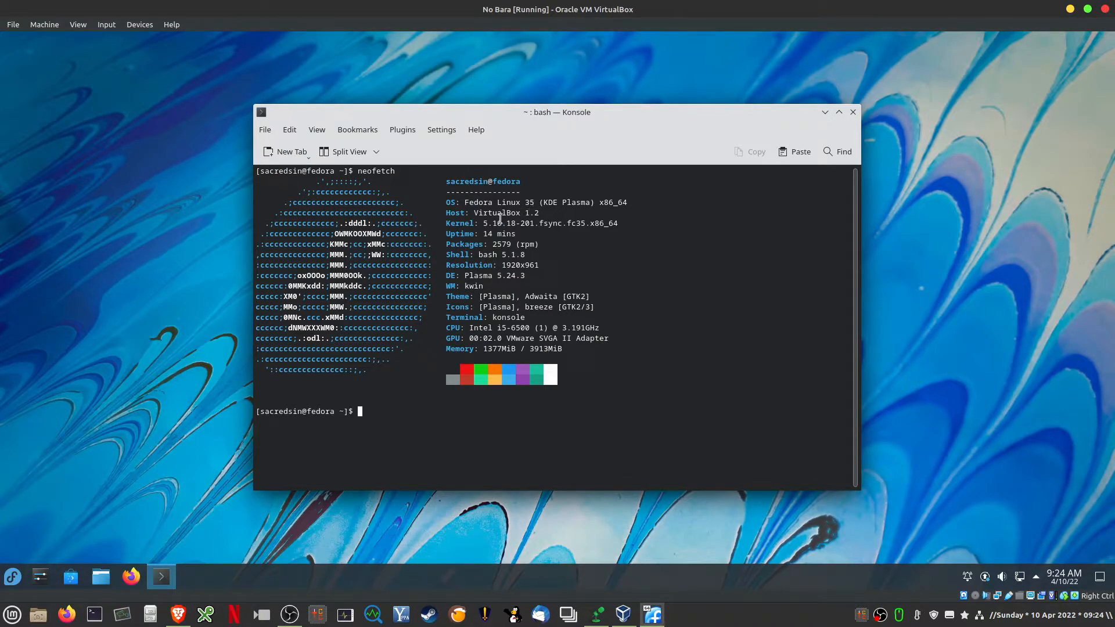
double_click(498, 217)
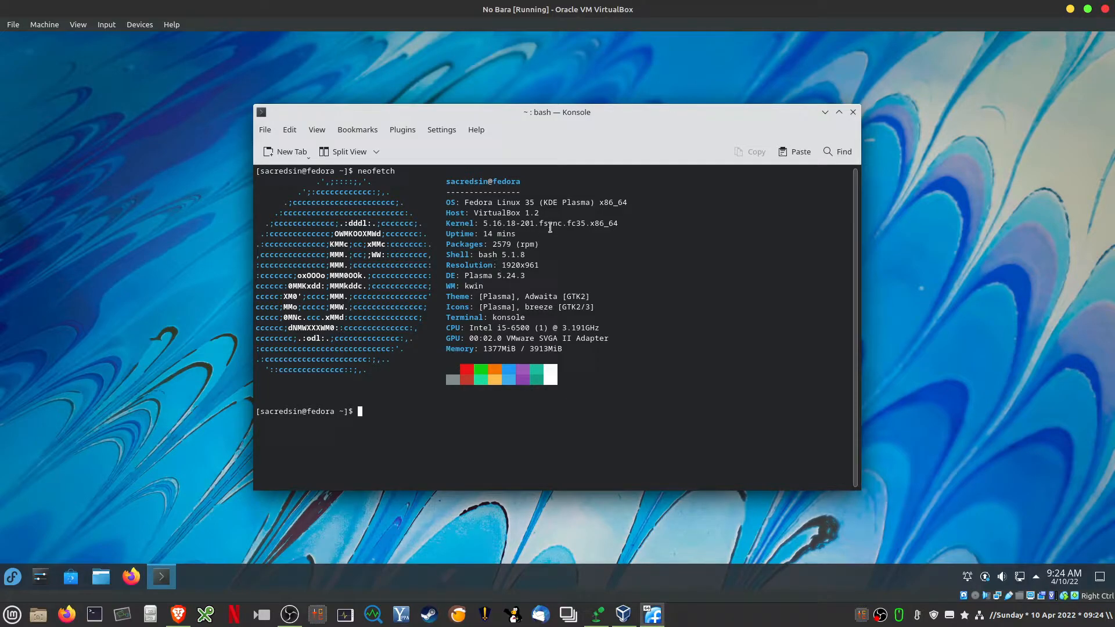
left_click(852, 111)
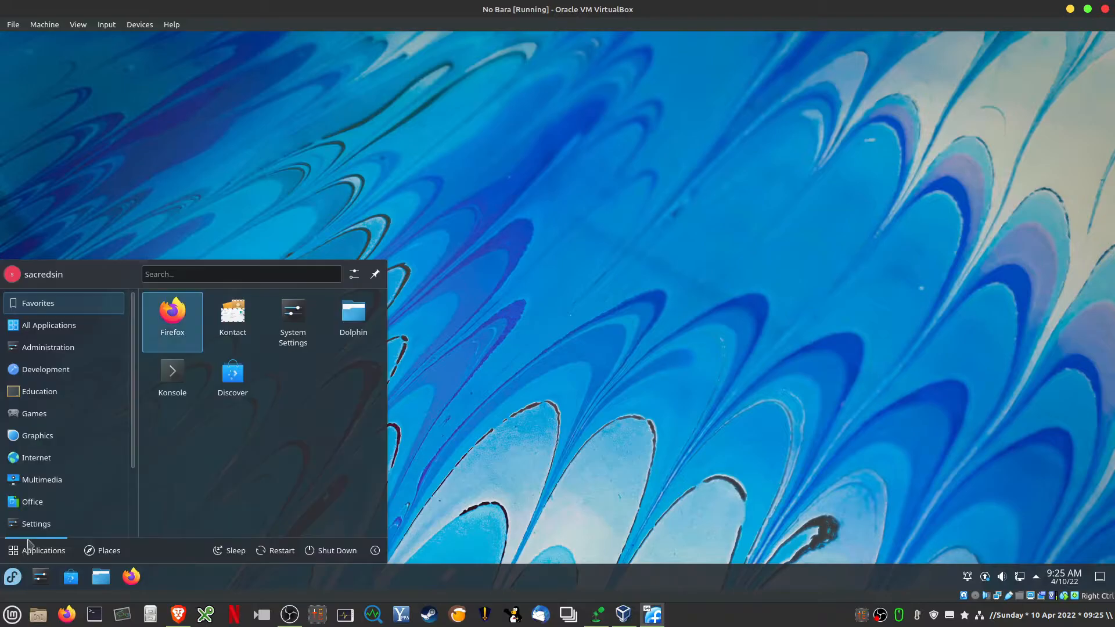
- Show All Applications in the launcher and scroll through the alphabetical list
left_click(48, 325)
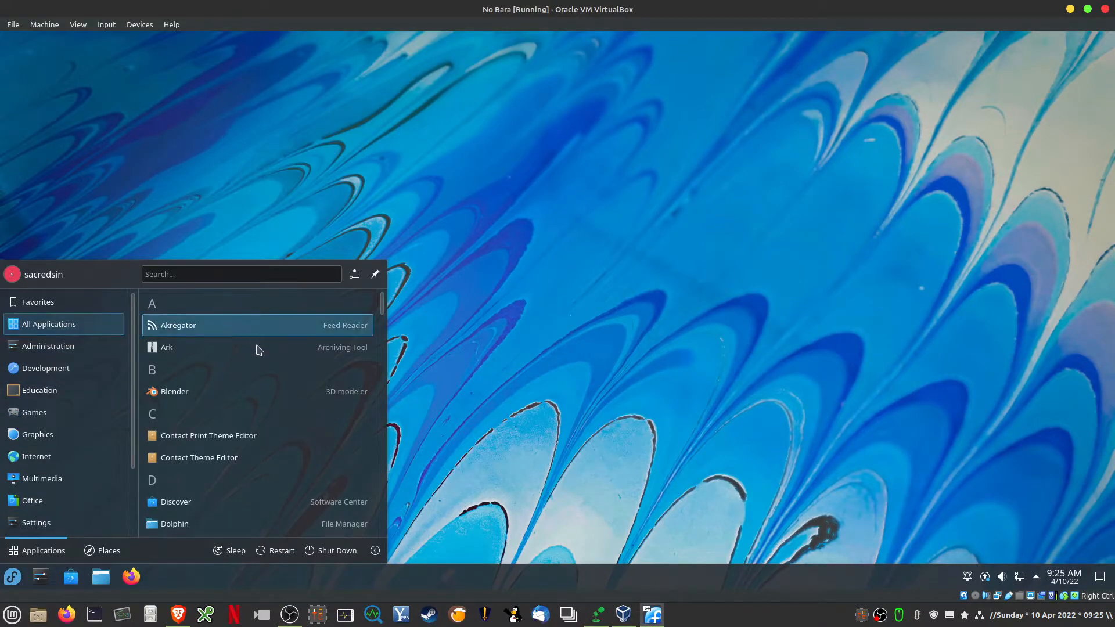
scroll("down", 3)
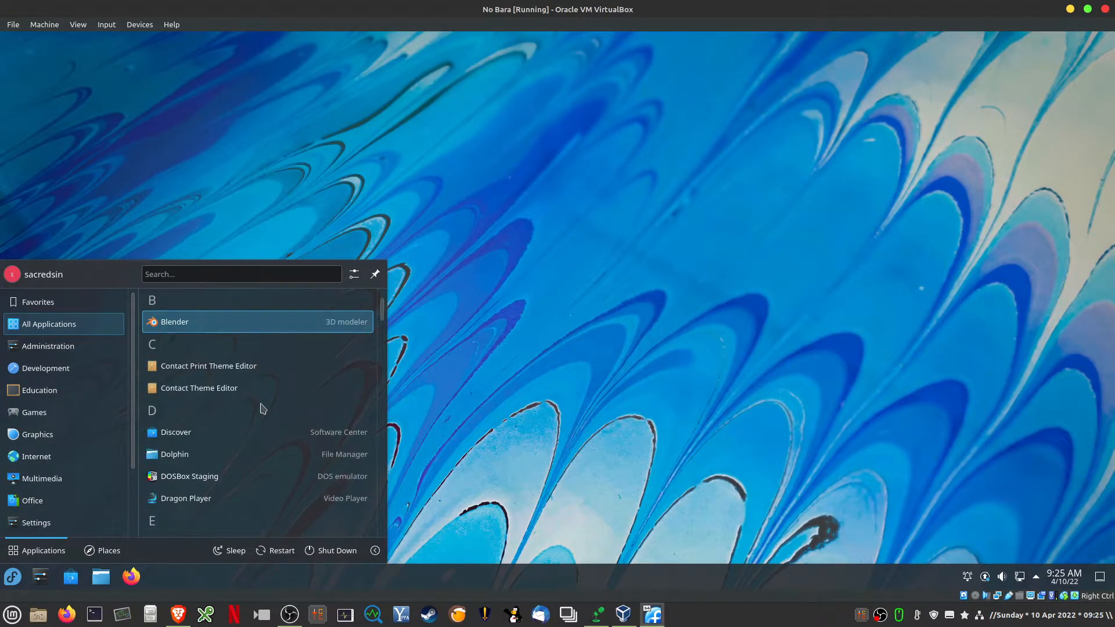
scroll("down", 3)
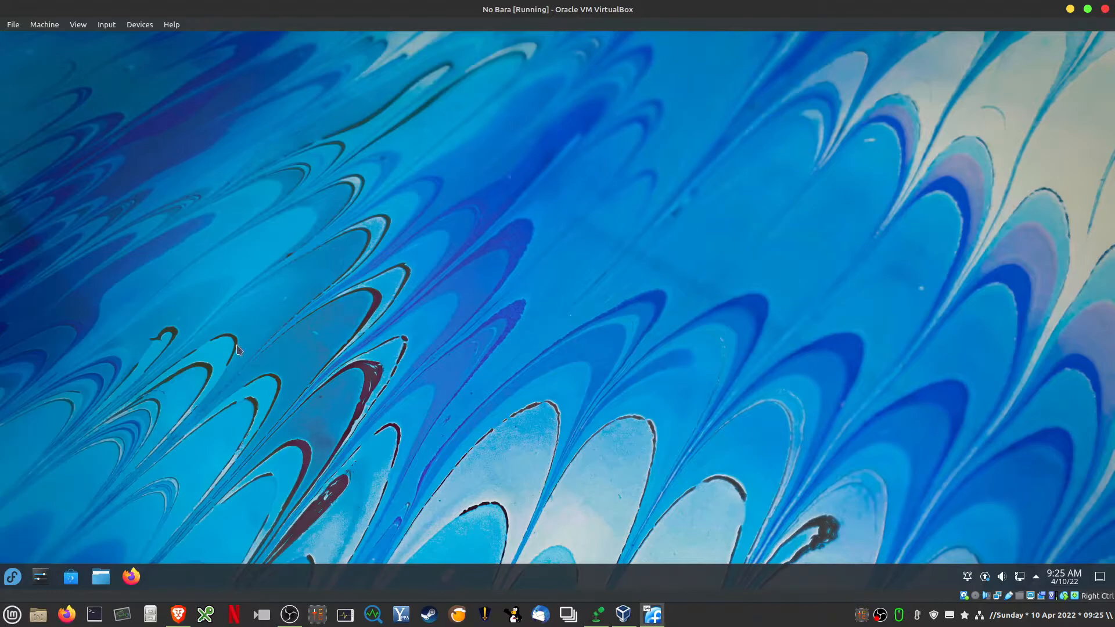
mouse_move(521, 297)
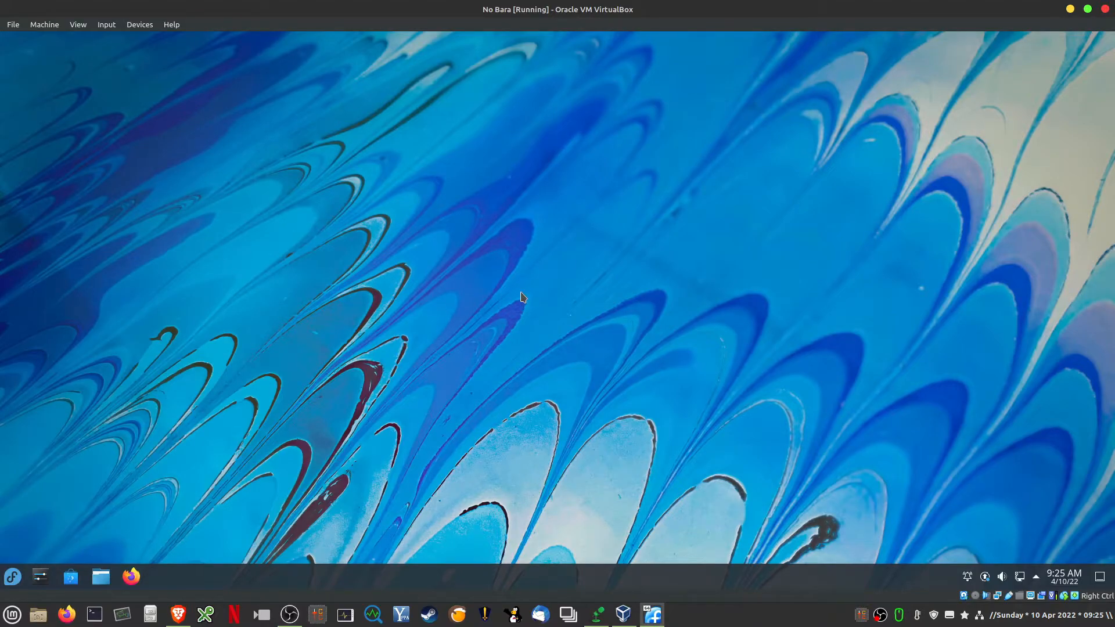
mouse_move(366, 325)
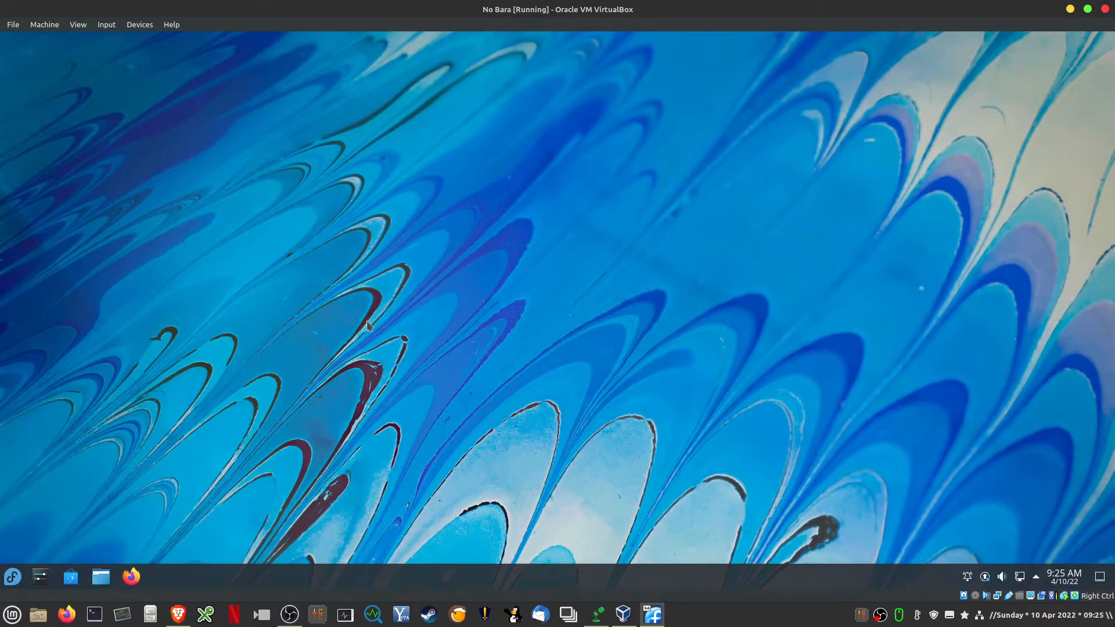
- Launch GOverlay, view vkBasalt effects and MangoHud's Visual options, then close it
left_click(161, 576)
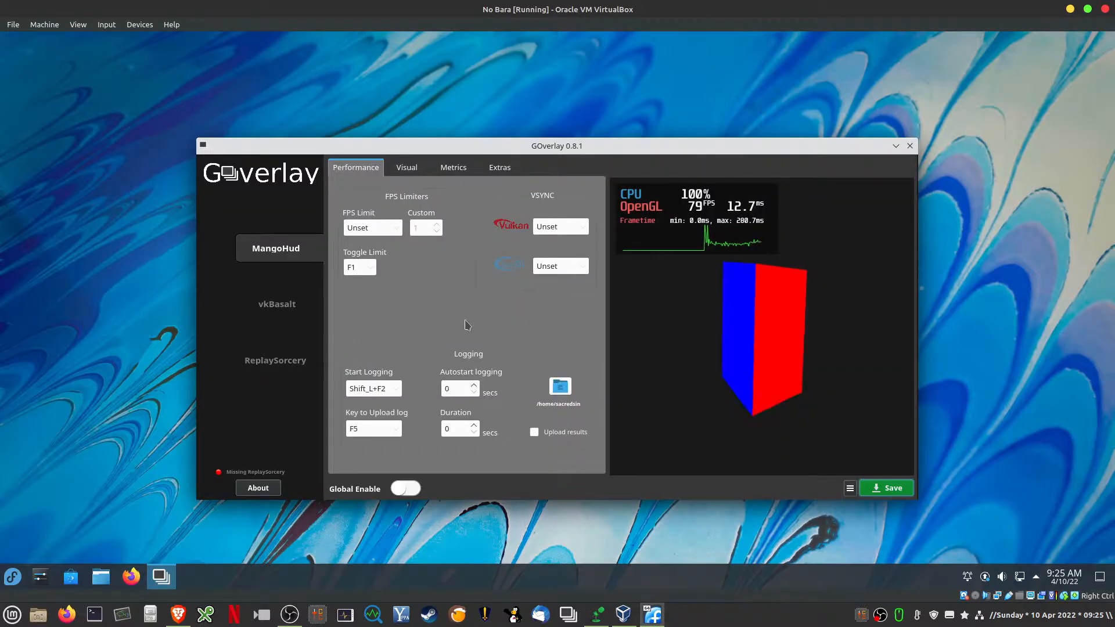
left_click(276, 303)
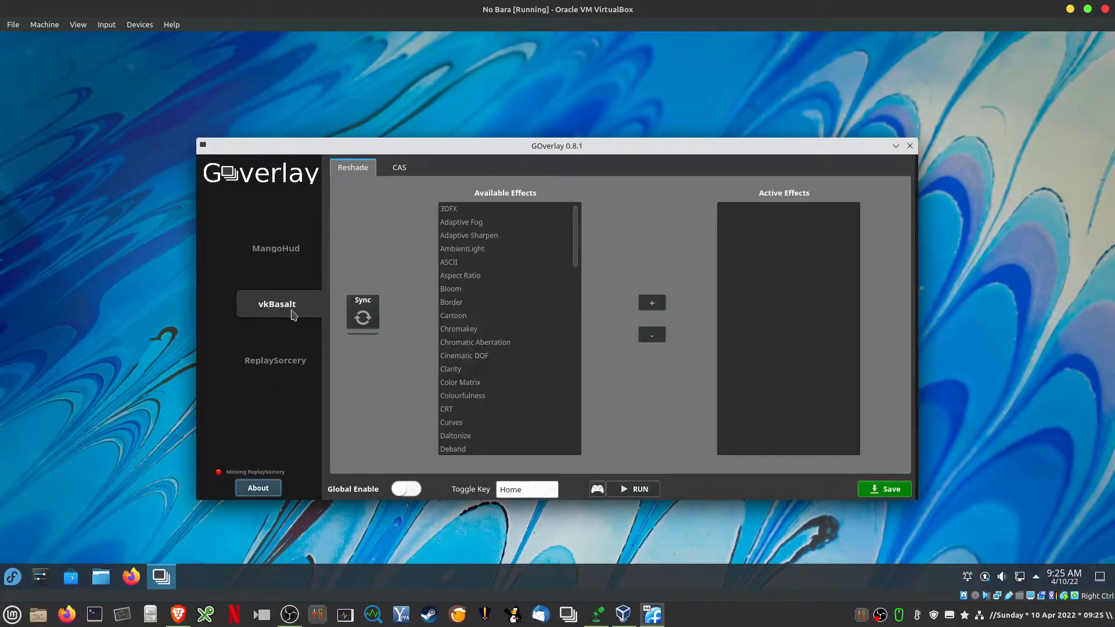
left_click(276, 248)
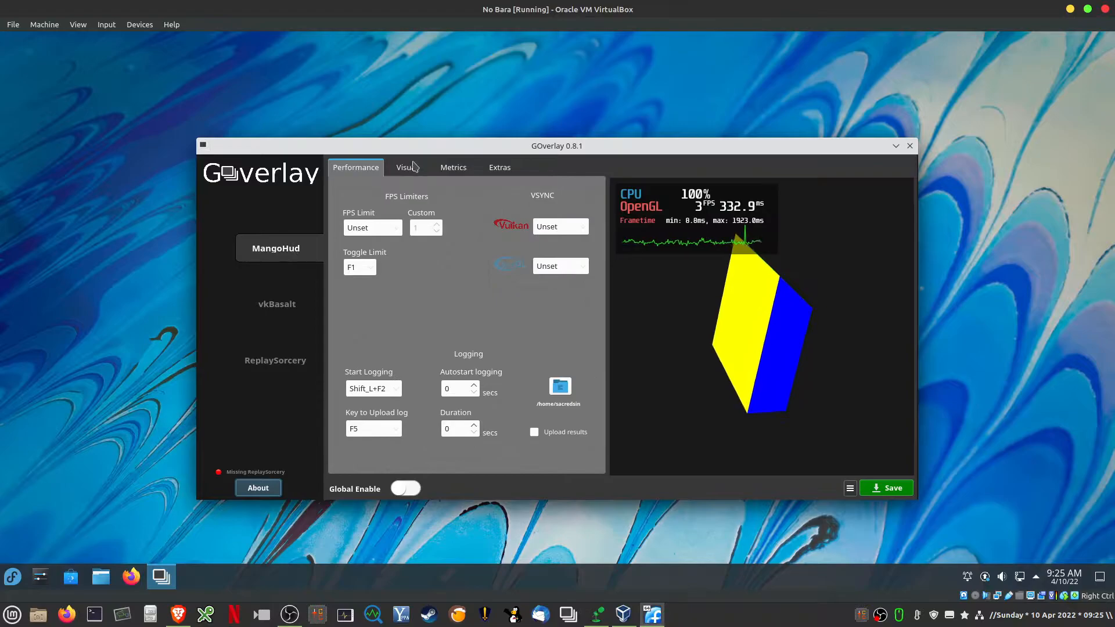
left_click(406, 167)
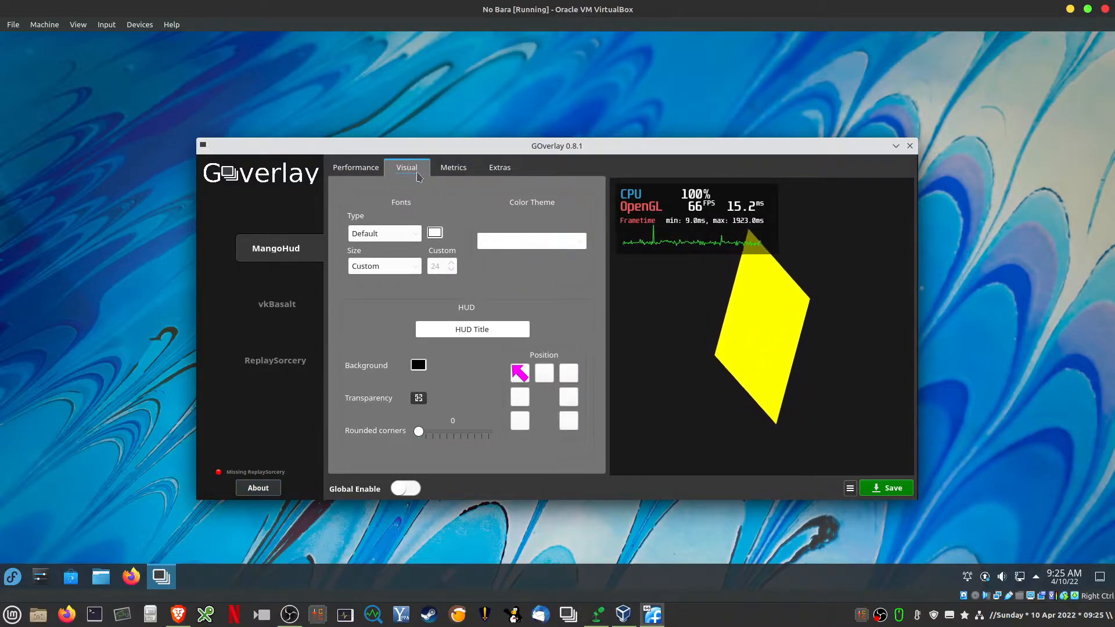
left_click_drag(557, 146, 535, 130)
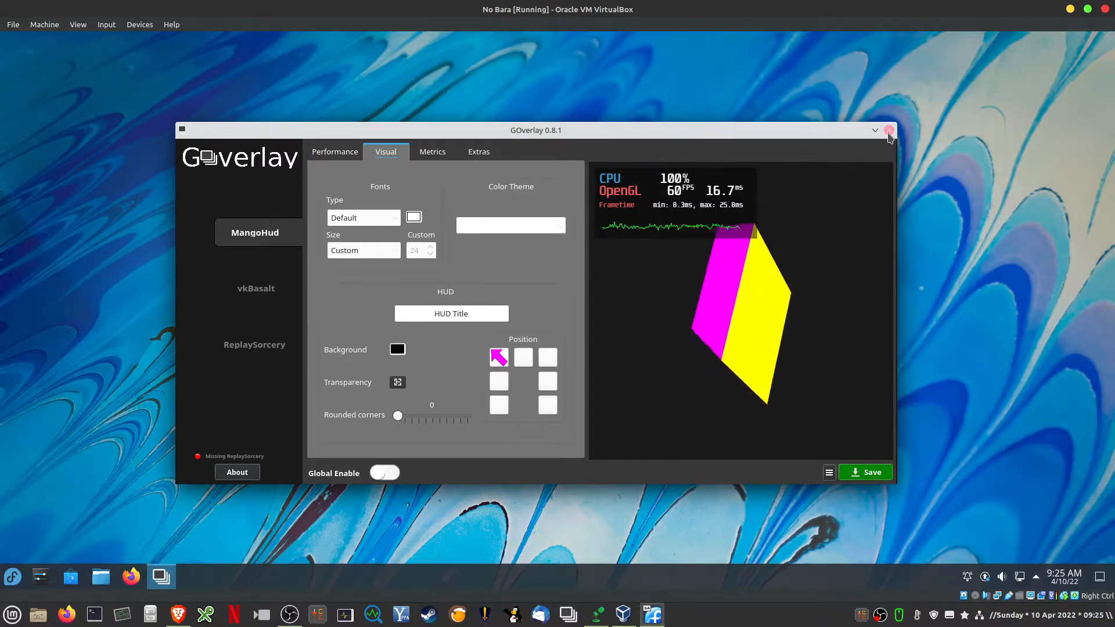
left_click(888, 130)
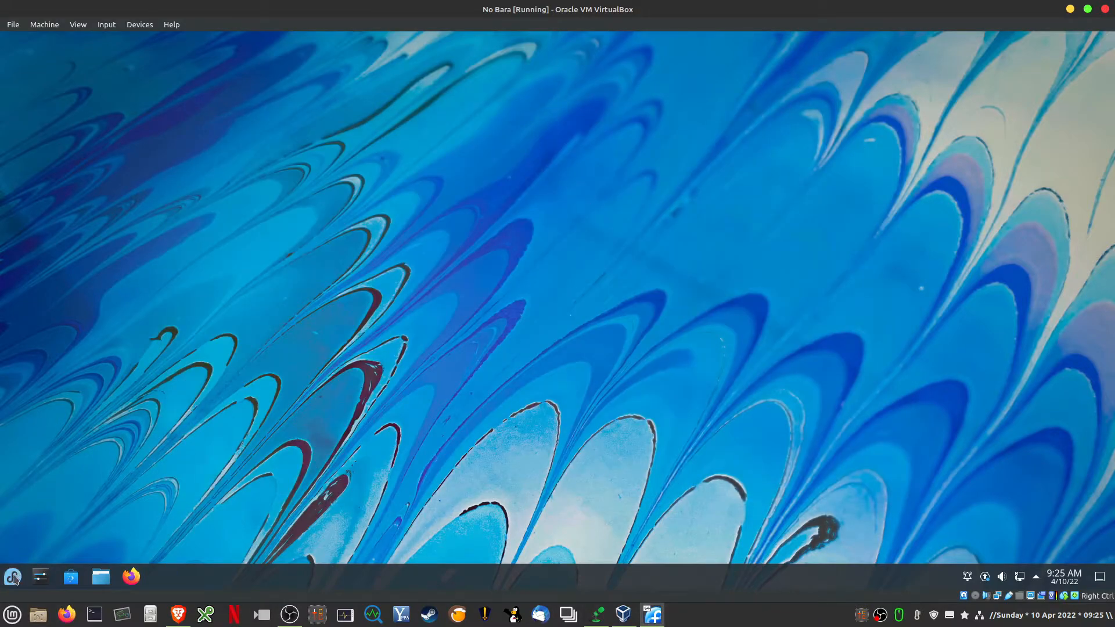
- Open the launcher's All Applications list and scroll down through the K entries
left_click(12, 576)
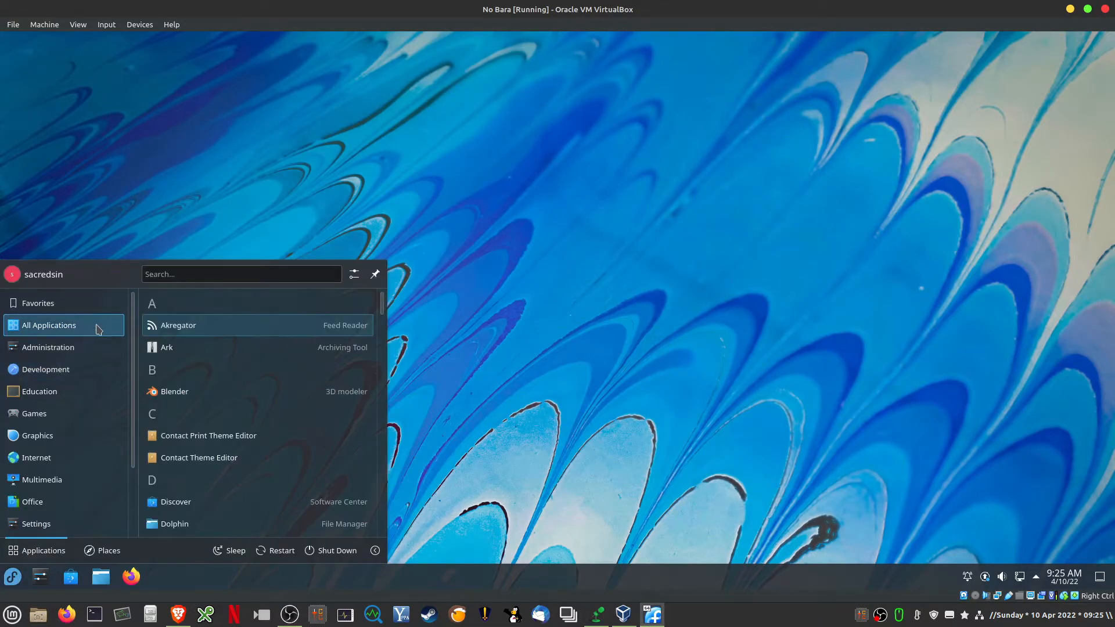
scroll("down", 3)
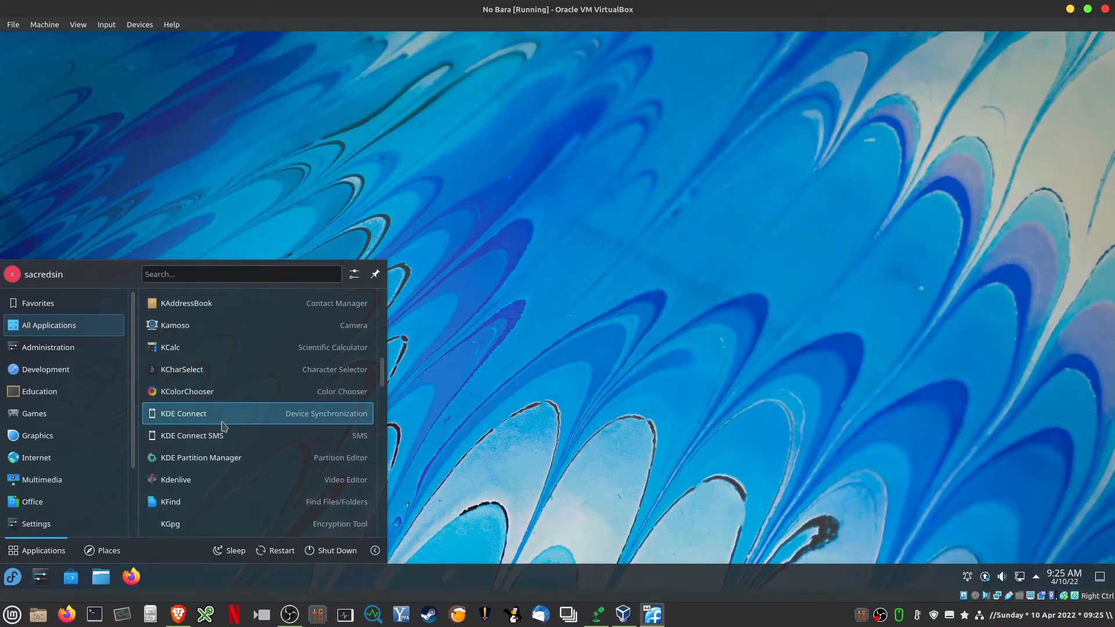
scroll("down", 3)
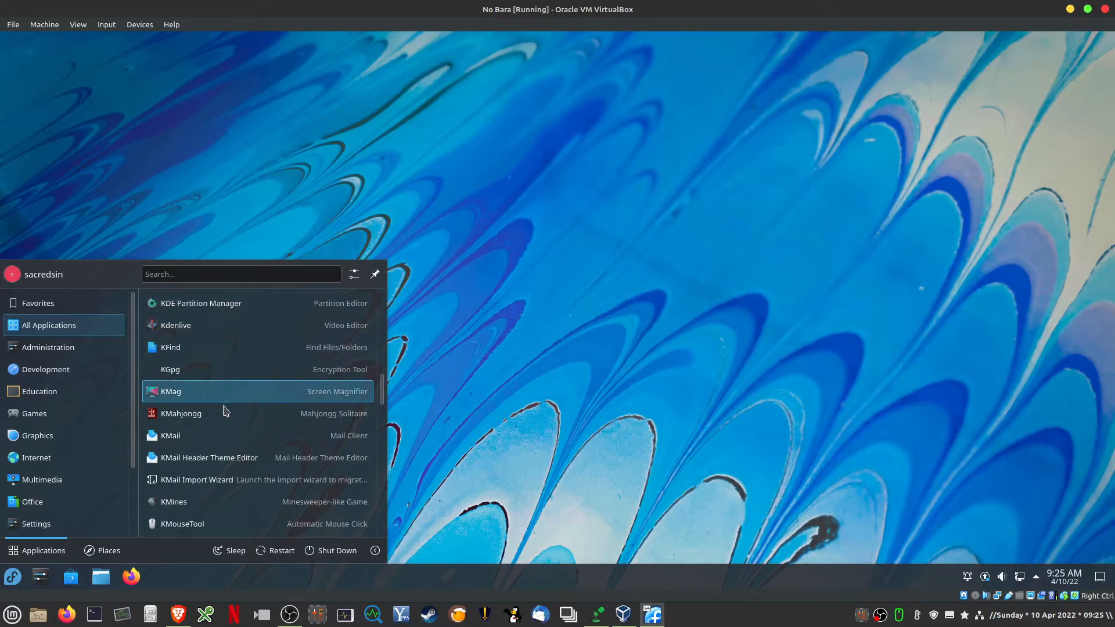
scroll("down", 3)
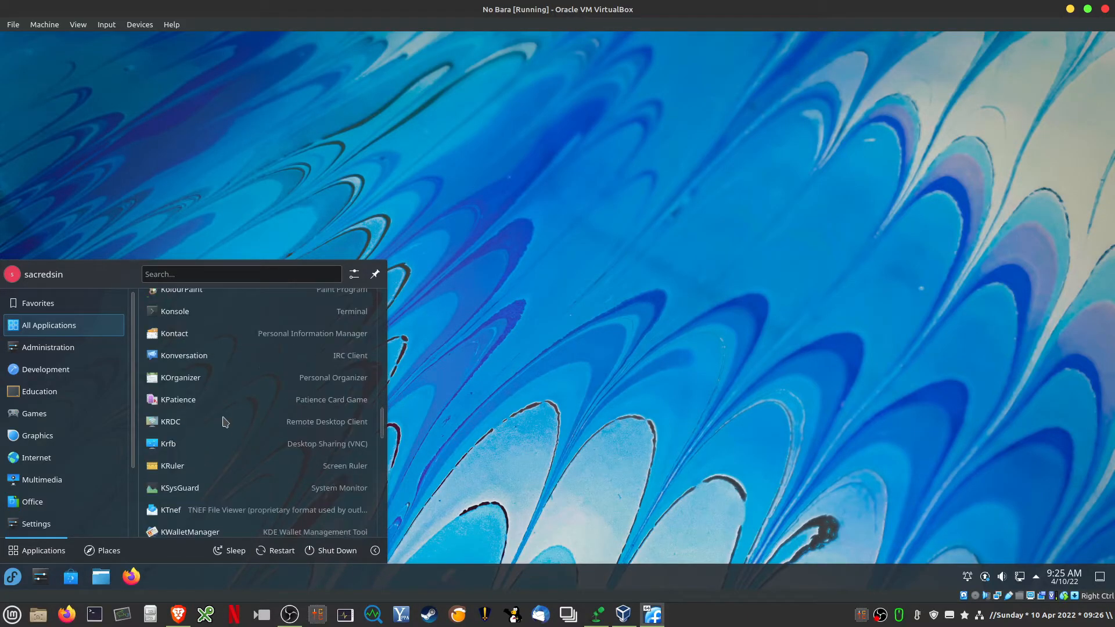
scroll("down", 3)
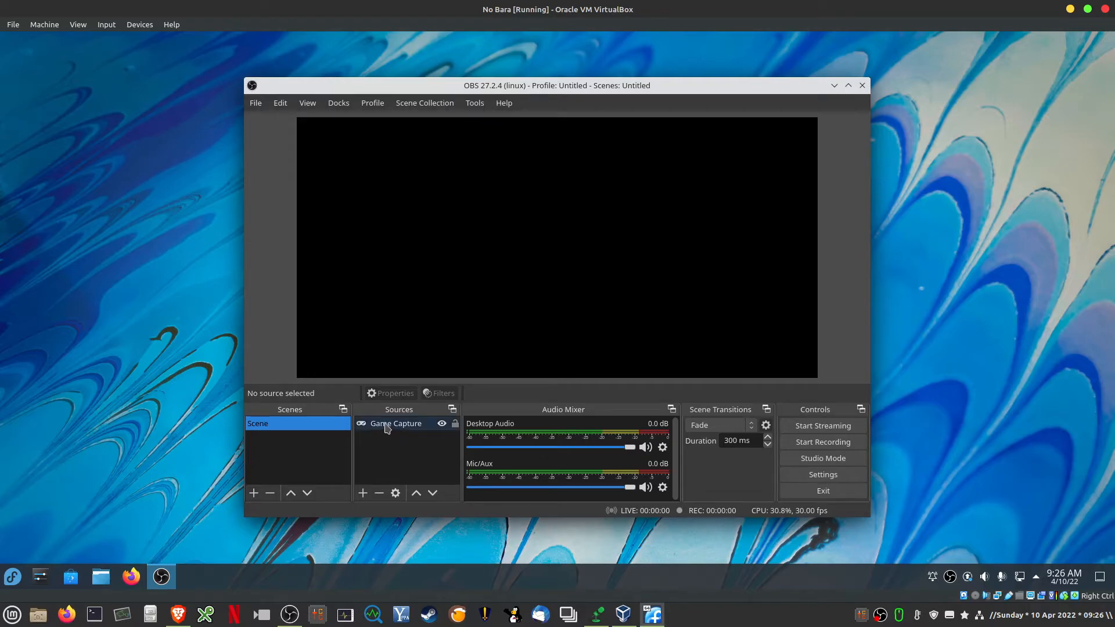
- Open OBS Output settings and review recording encoders such as x264 and FFMPEG VAAPI
left_click(395, 423)
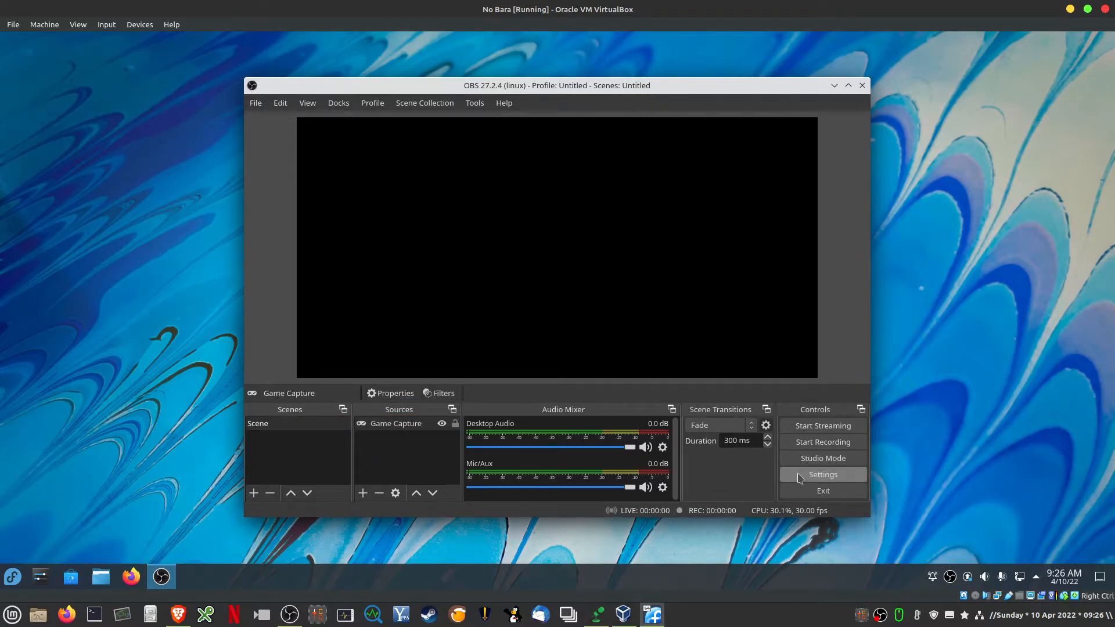
left_click(823, 475)
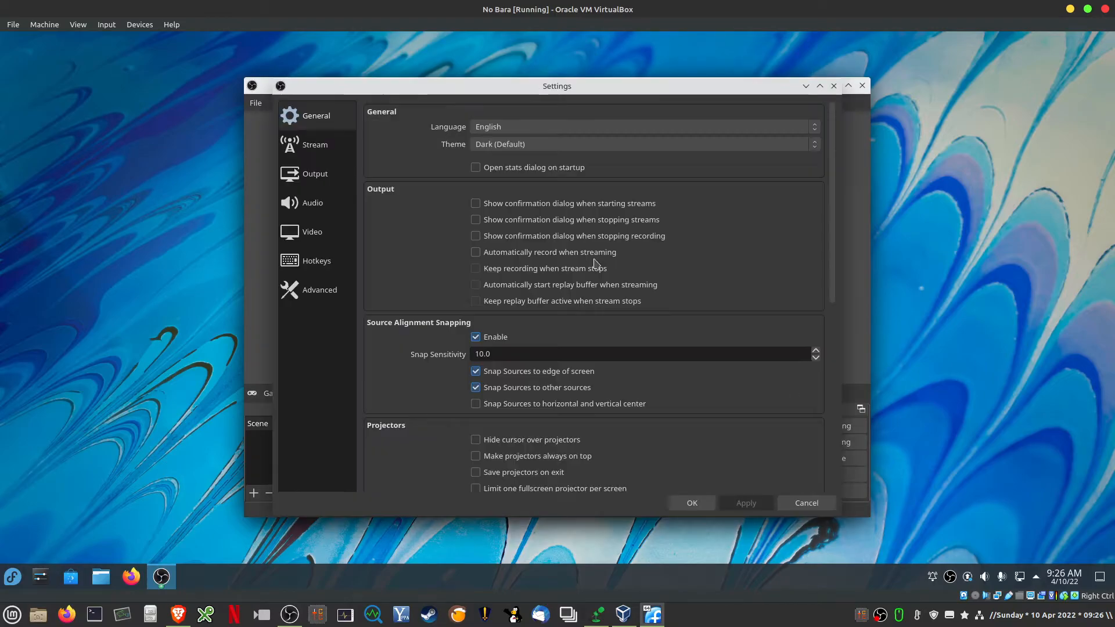
left_click(315, 174)
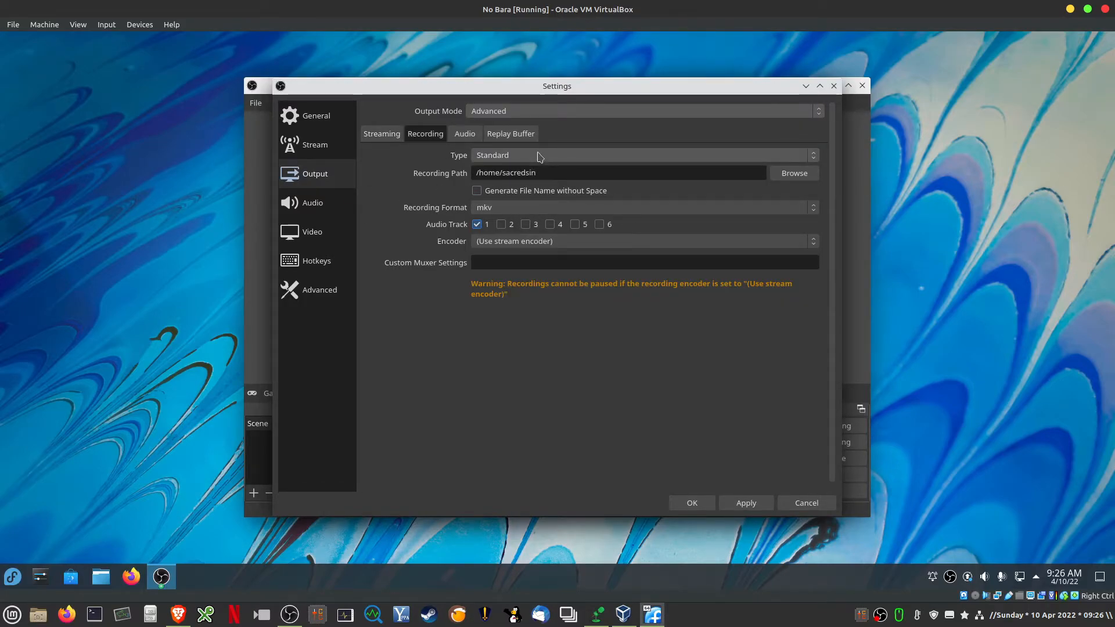
left_click(640, 241)
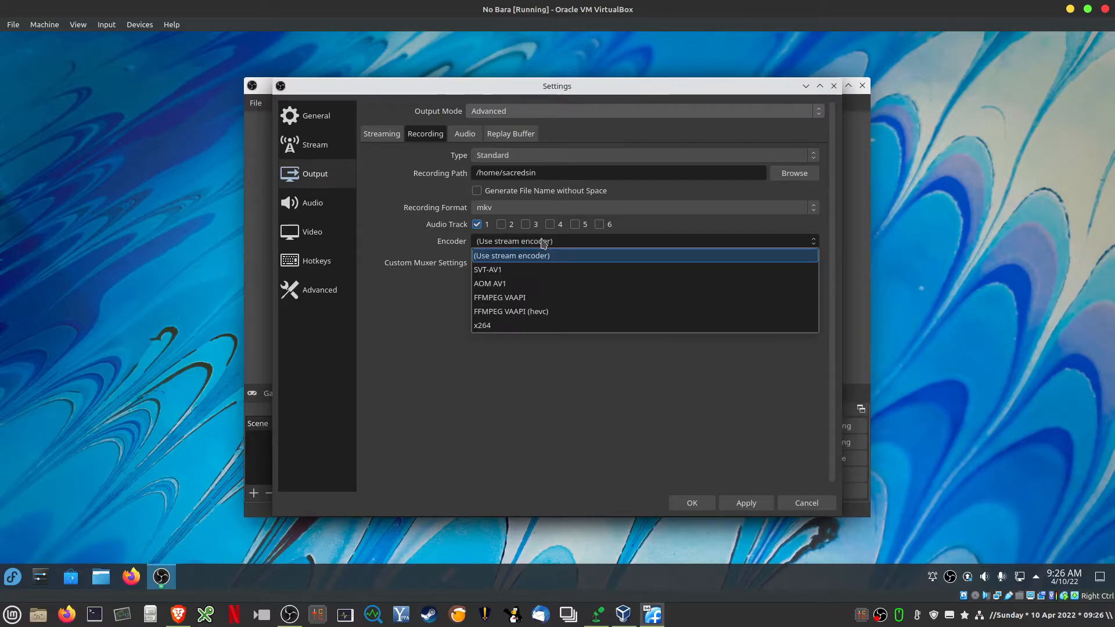
mouse_move(519, 298)
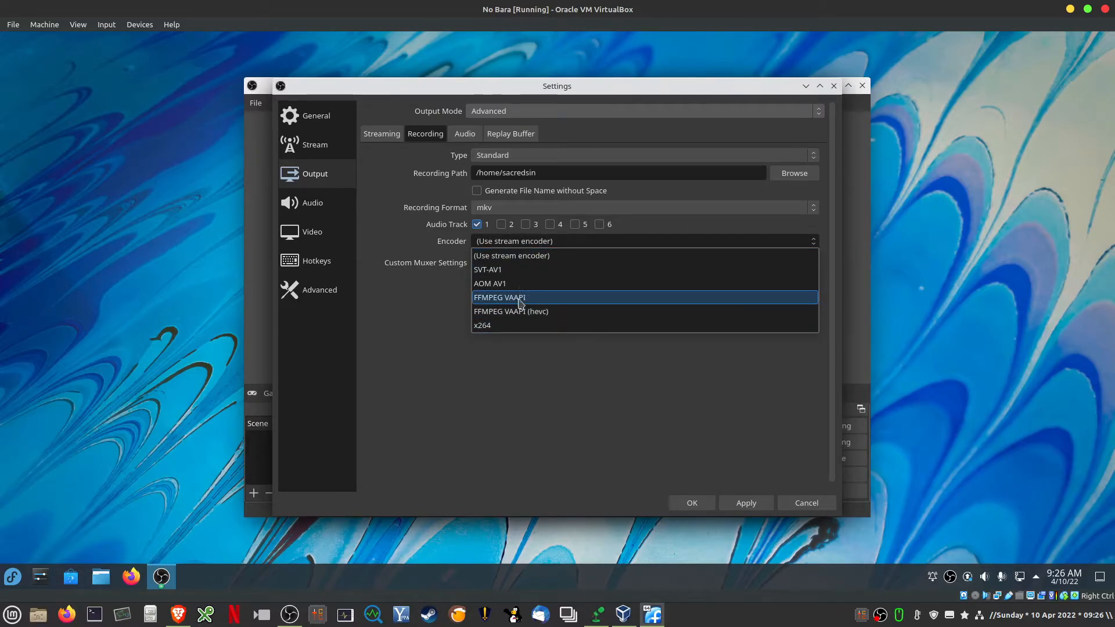
mouse_move(482, 325)
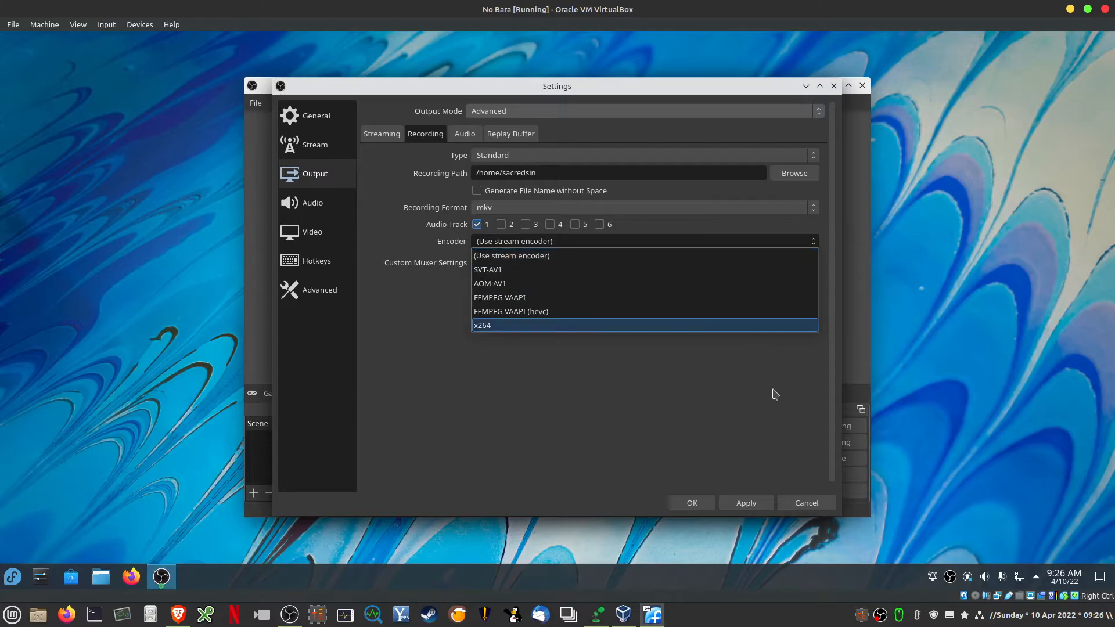
left_click(511, 255)
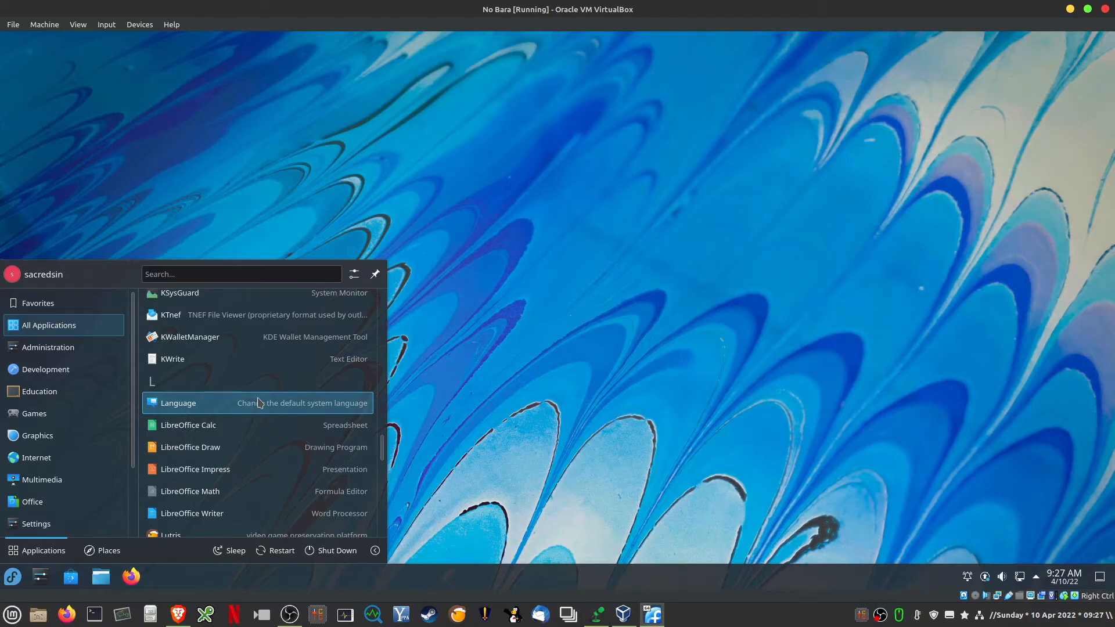
mouse_move(262, 403)
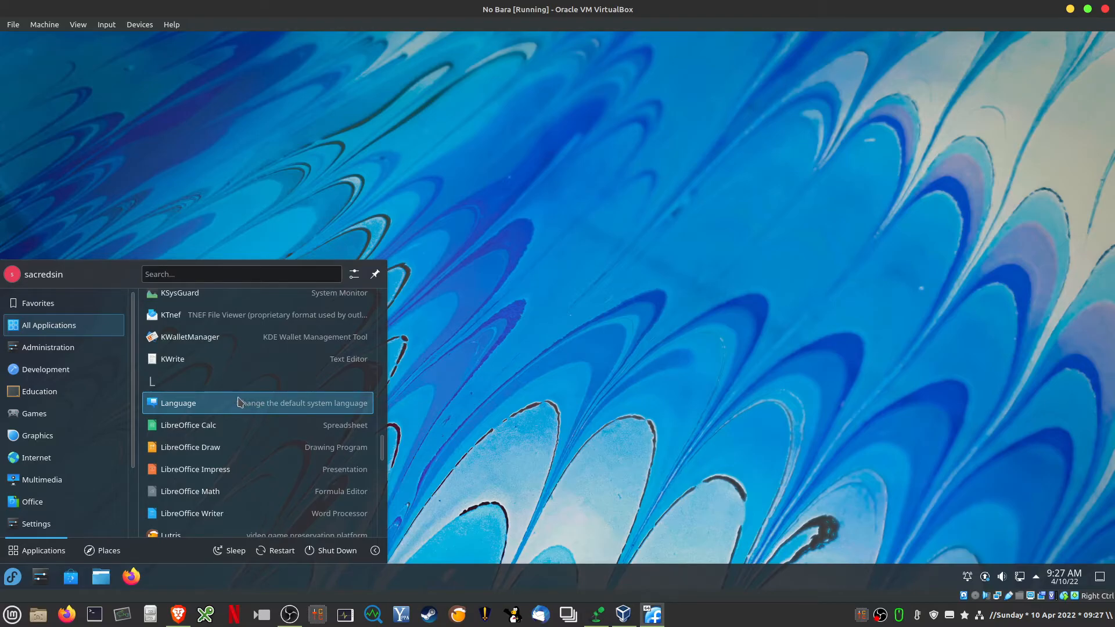
- Scroll the All Applications list from the L entries down to Wine
scroll("down", 3)
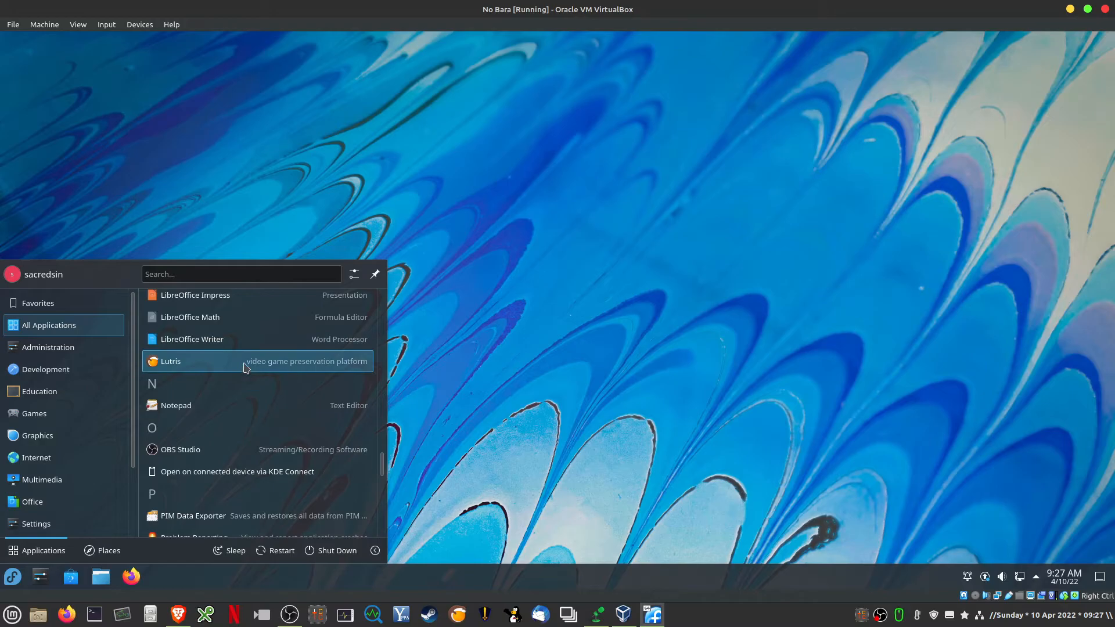
mouse_move(252, 373)
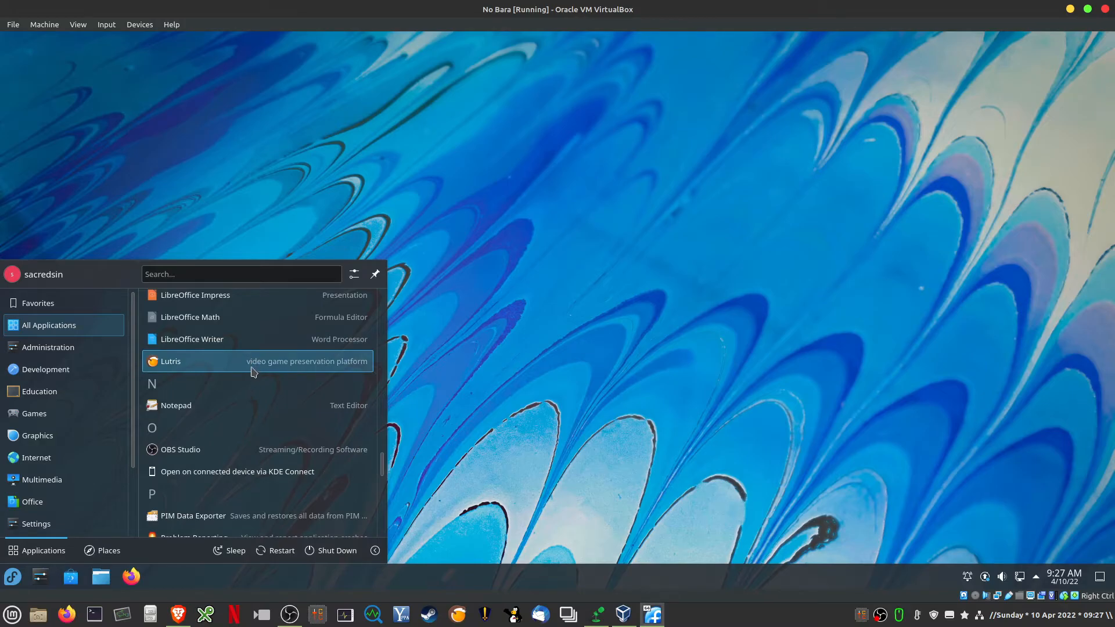
scroll("down", 3)
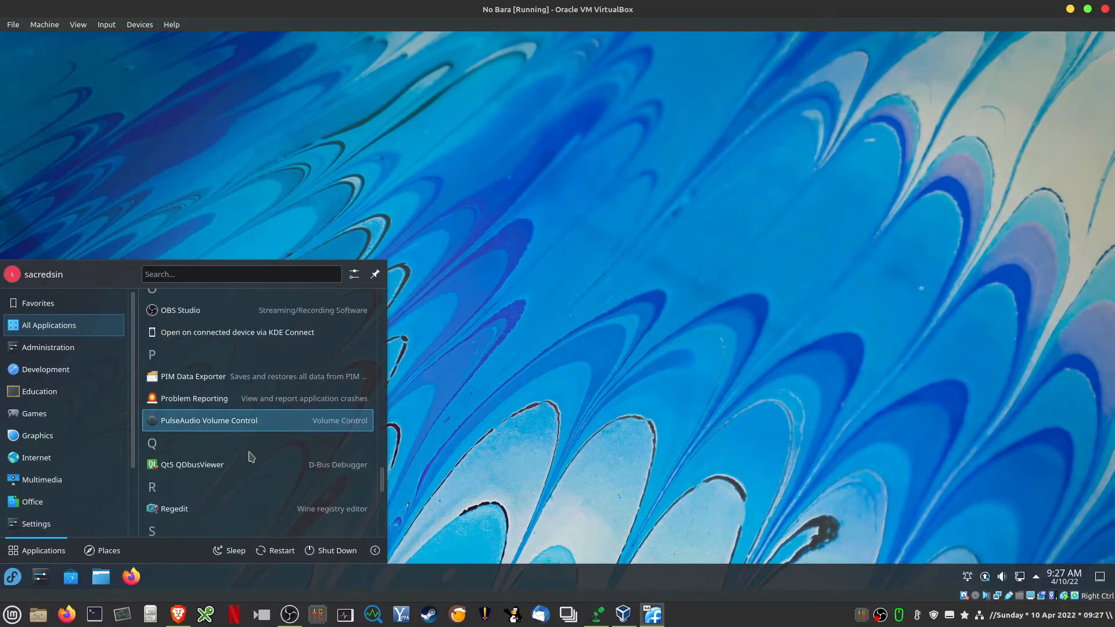
scroll("down", 3)
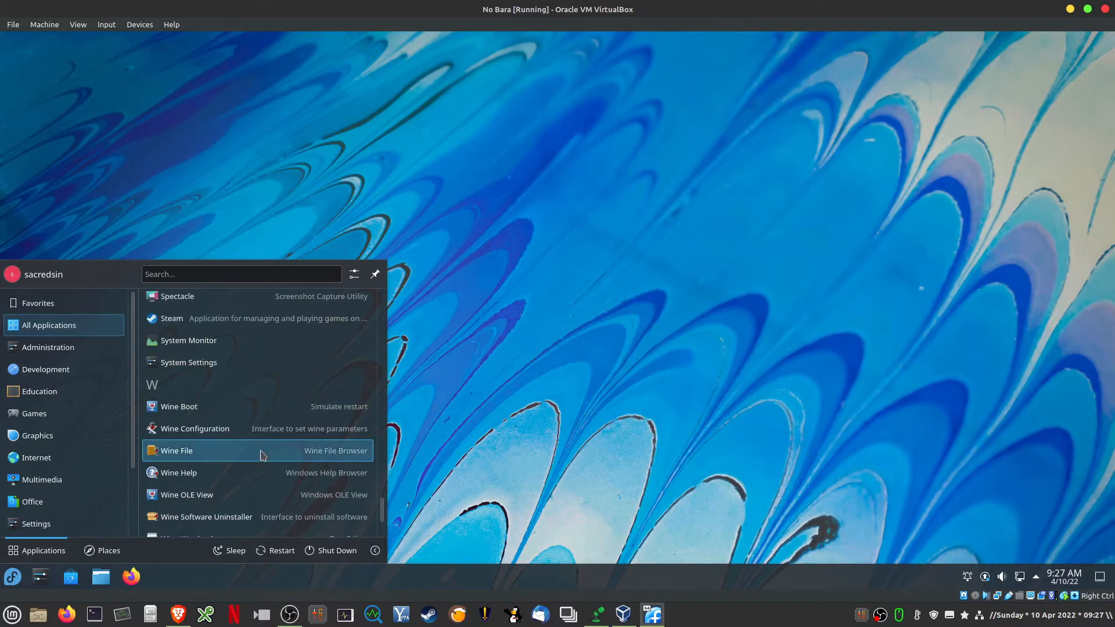